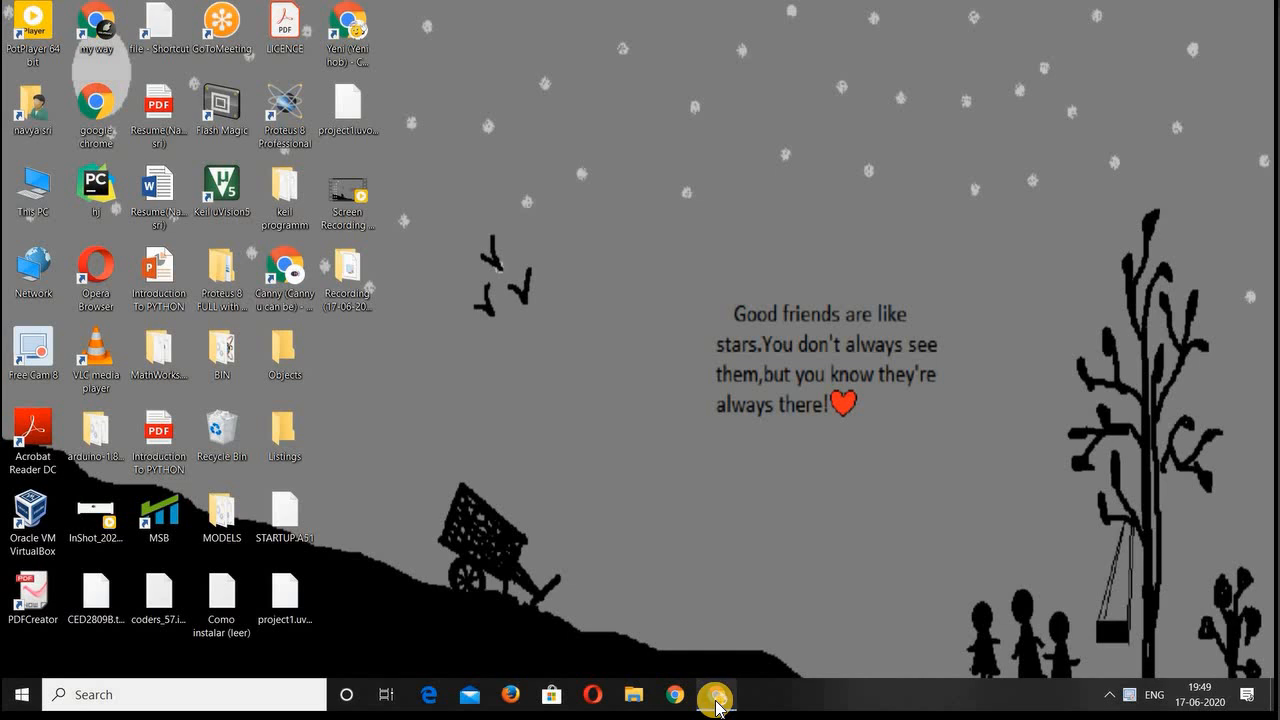
# - Launch Google Chrome from the taskbar to reach the Keil MDK tools page
pyautogui.click(715, 694)
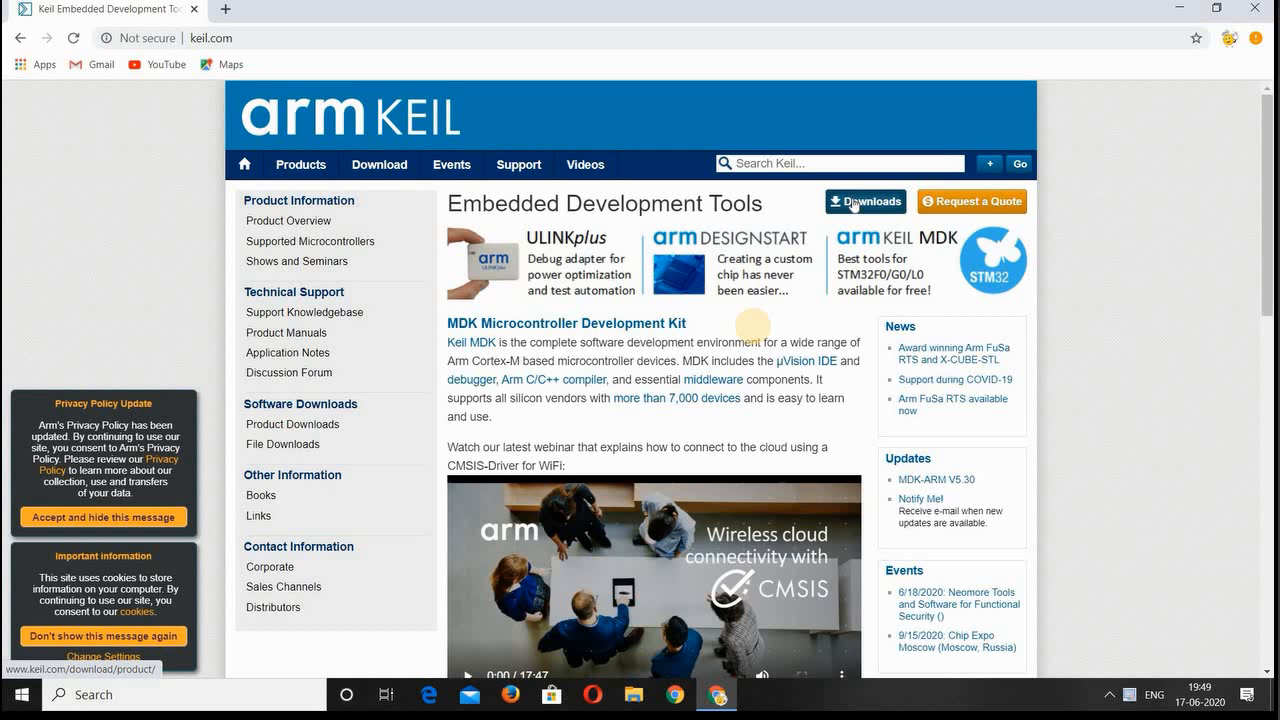
# - Choose C51 under Downloads, fill the contact form with last name 'ucanbeca', and submit
pyautogui.click(865, 201)
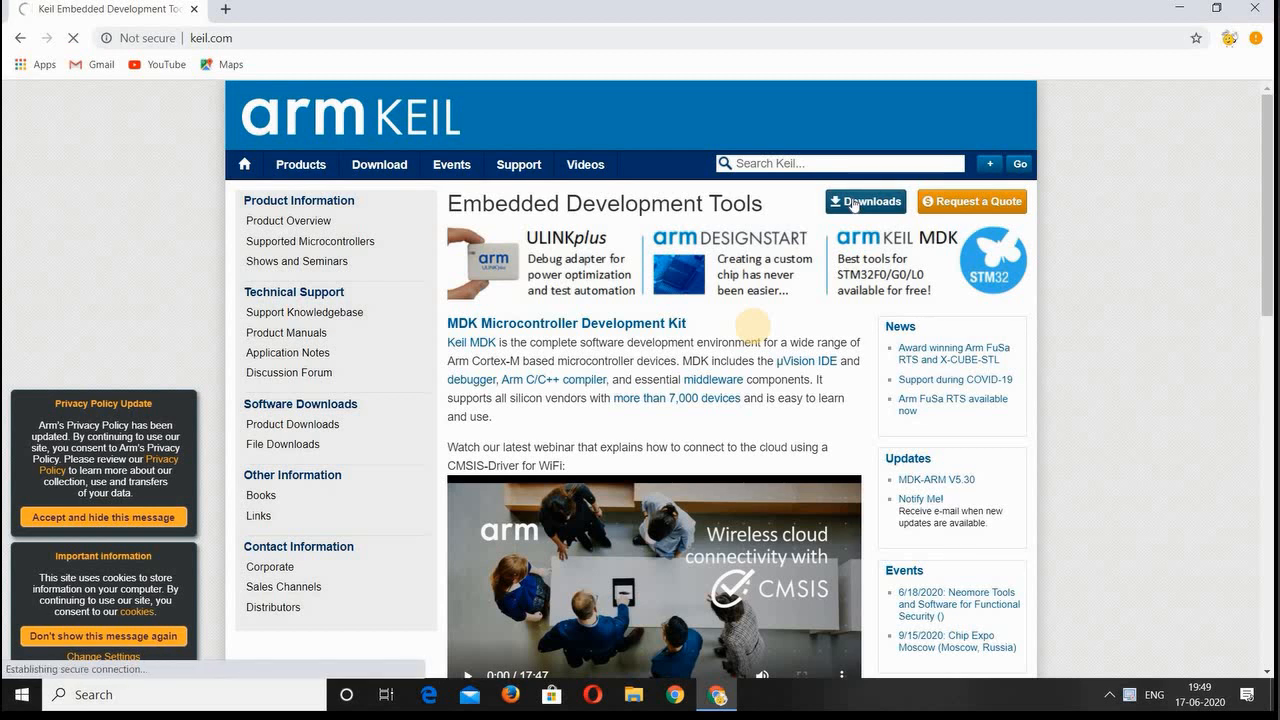
pyautogui.click(865, 201)
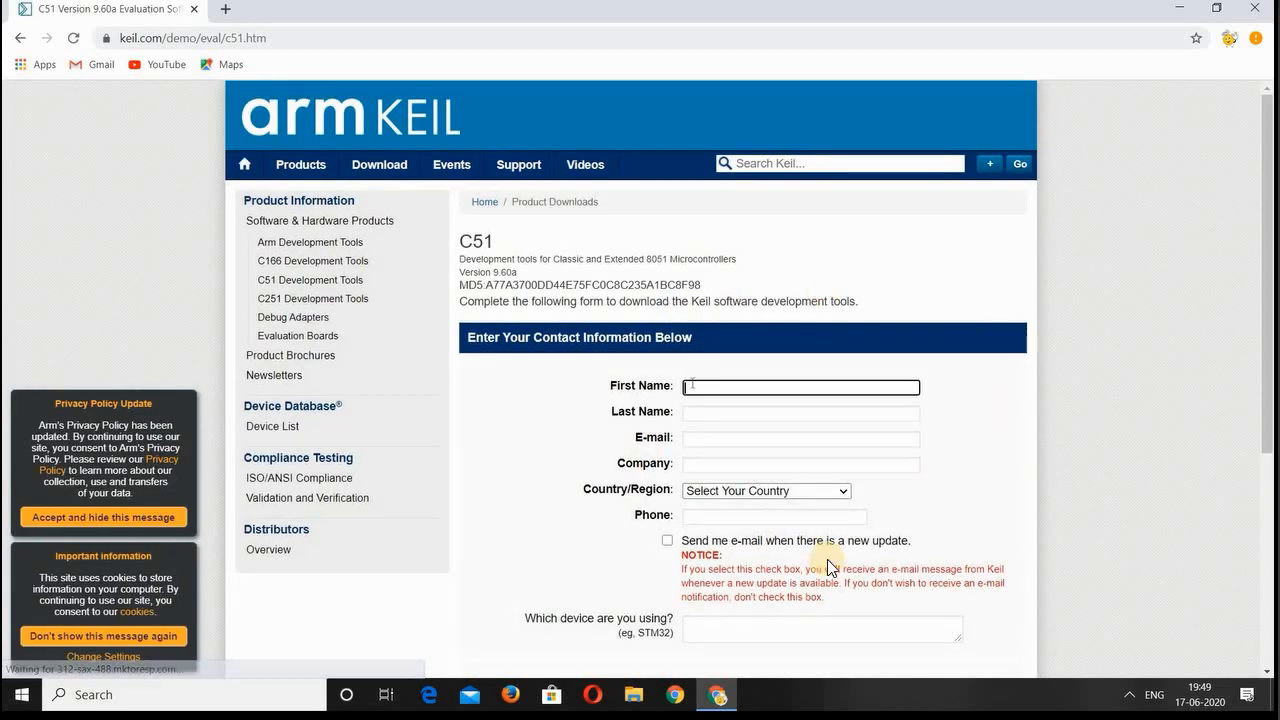
pyautogui.moveTo(905, 452)
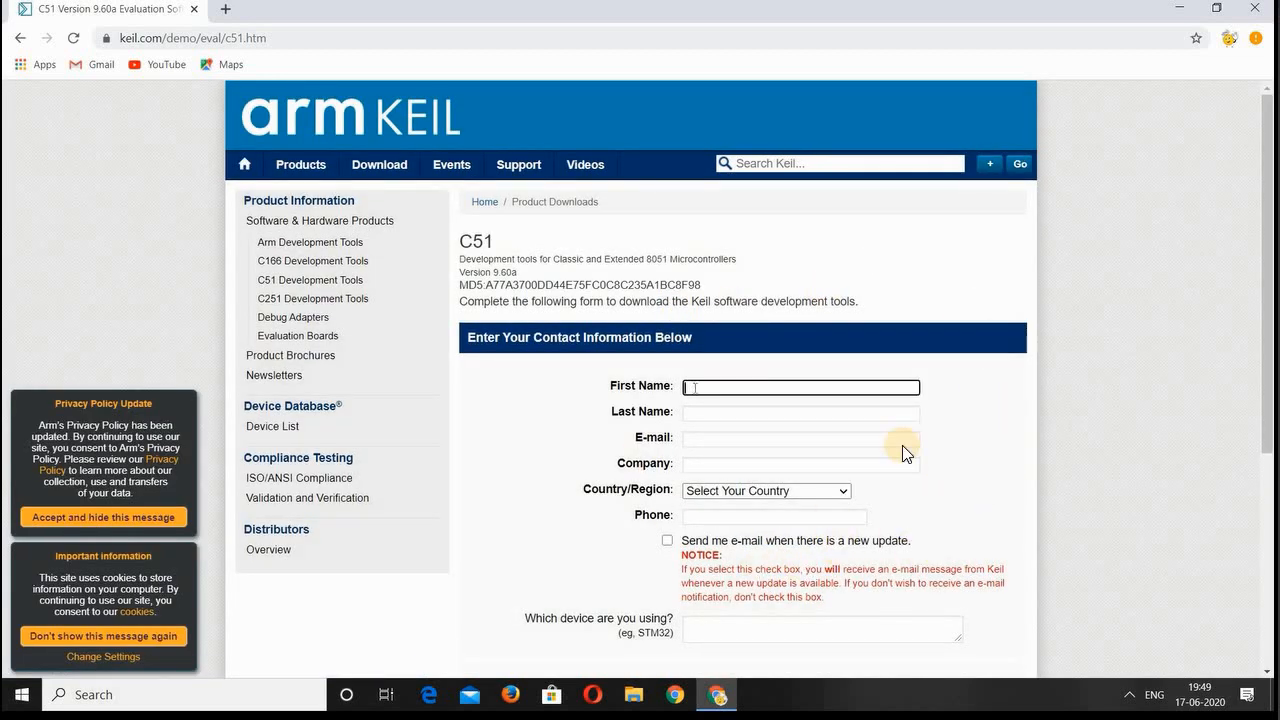
pyautogui.moveTo(820, 470)
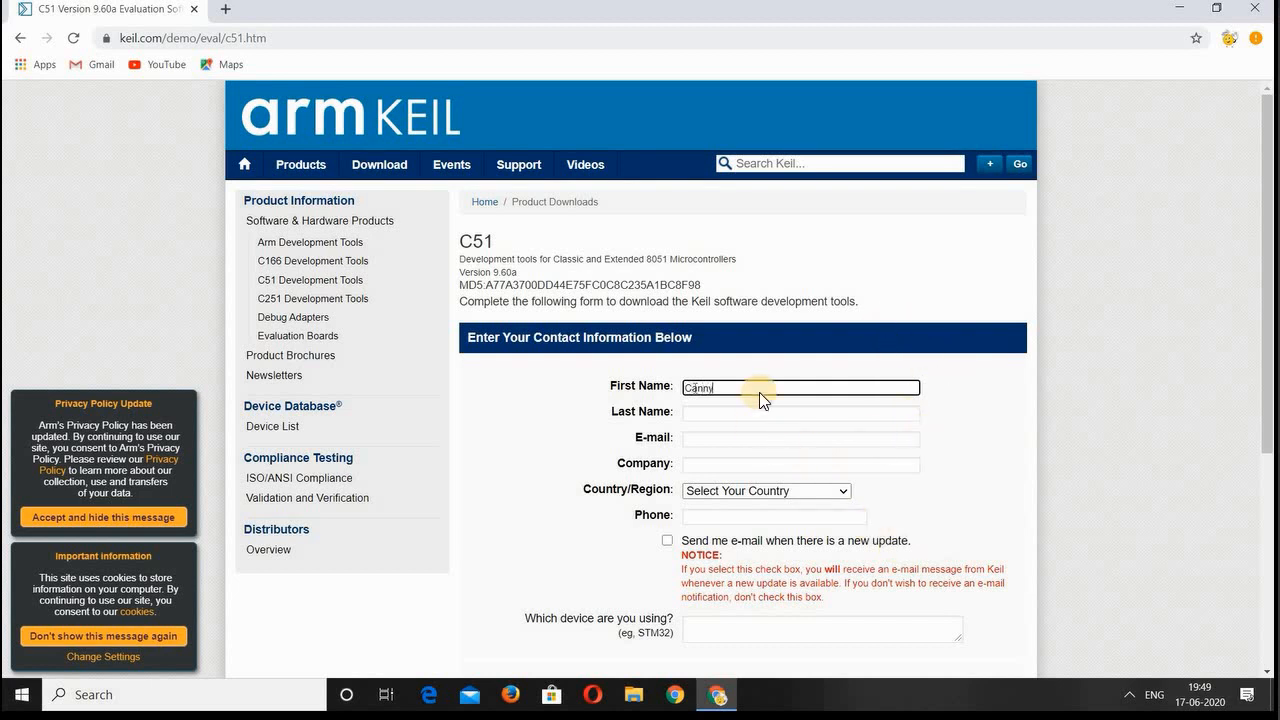
pyautogui.click(800, 413)
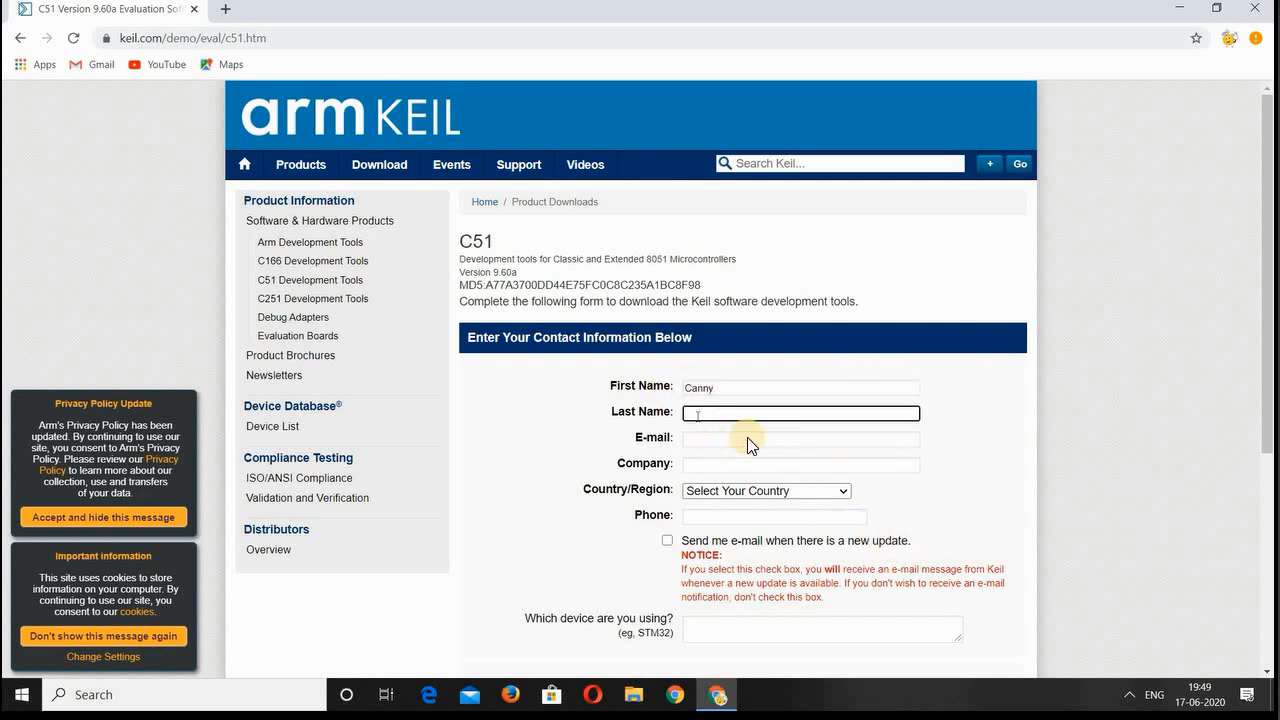
pyautogui.write('u can')
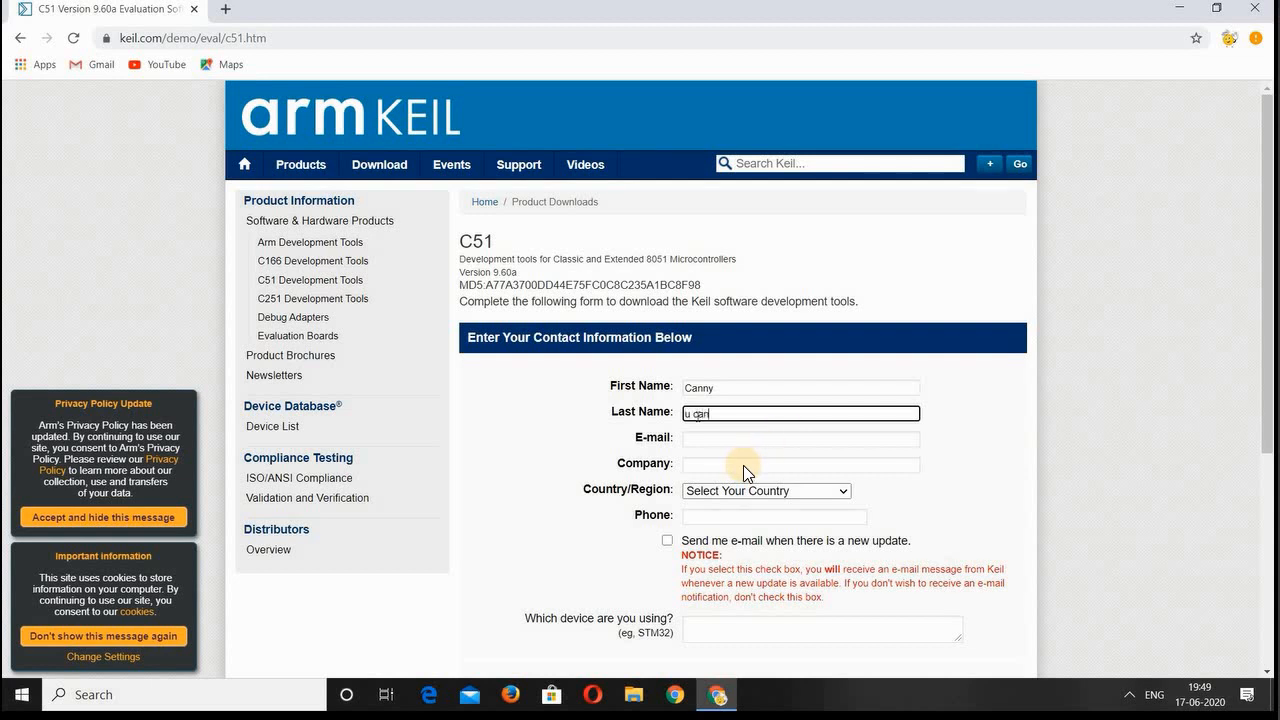
pyautogui.write('be')
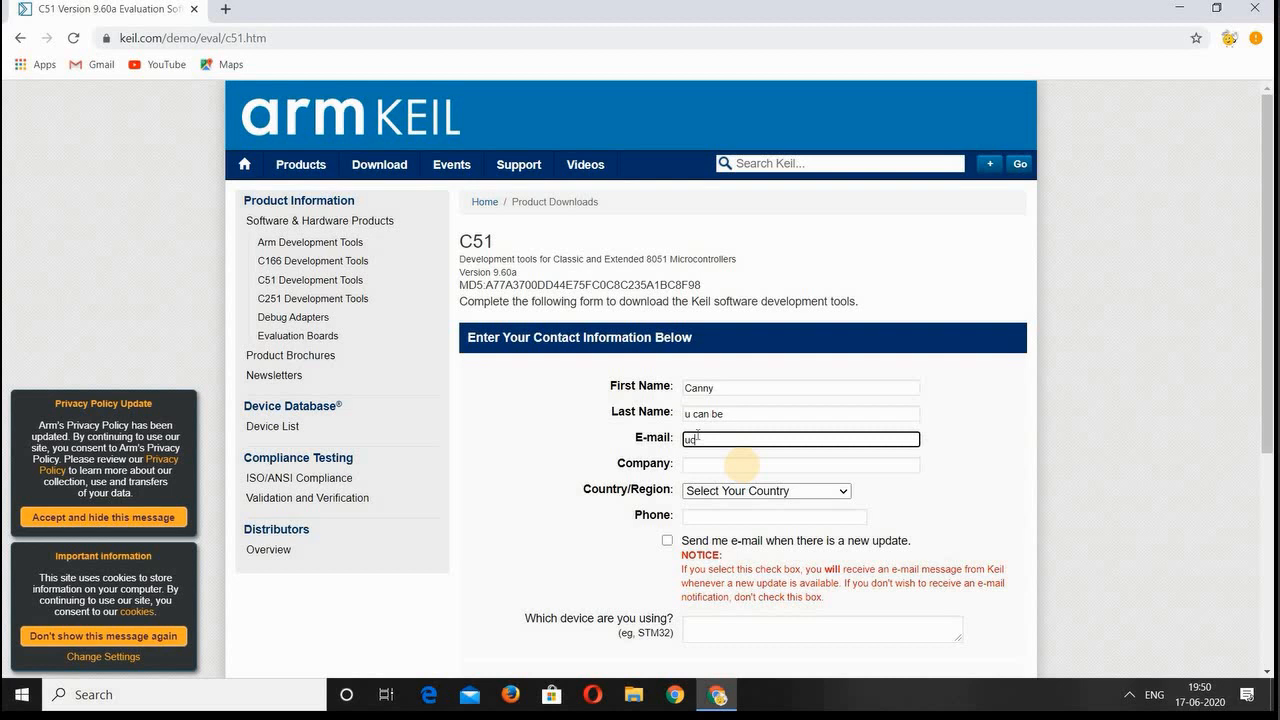
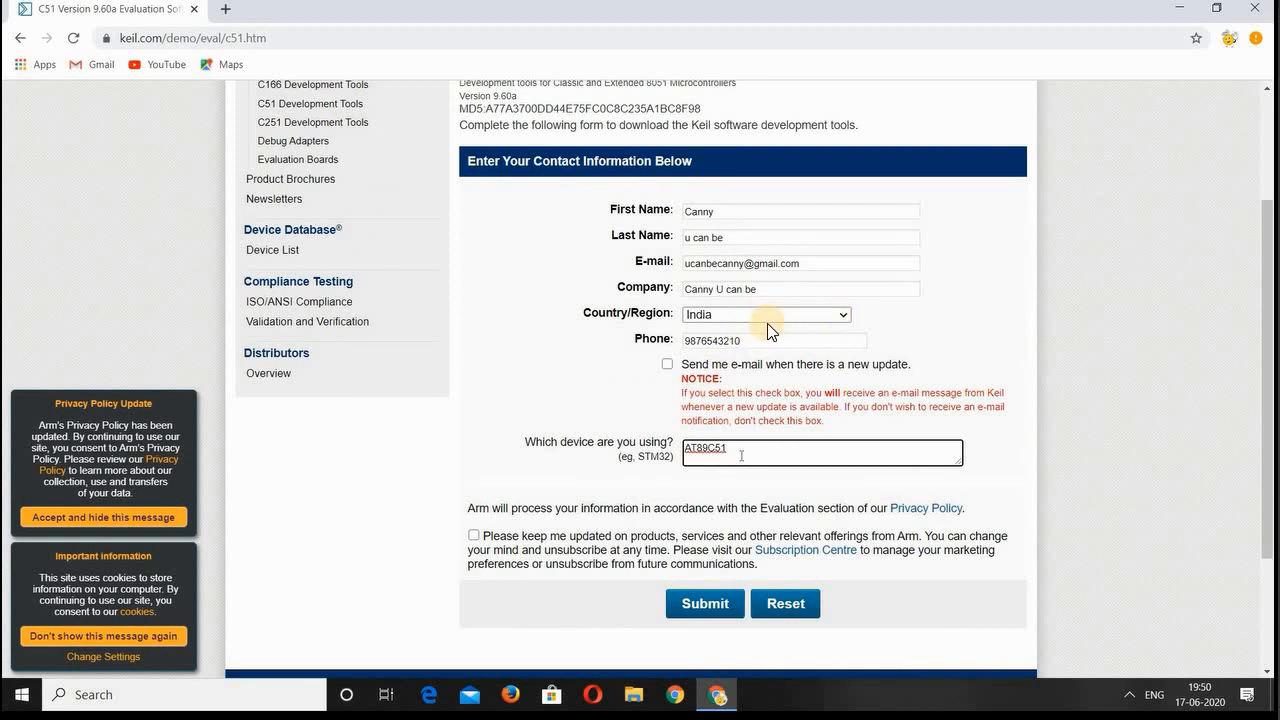
pyautogui.moveTo(790, 348)
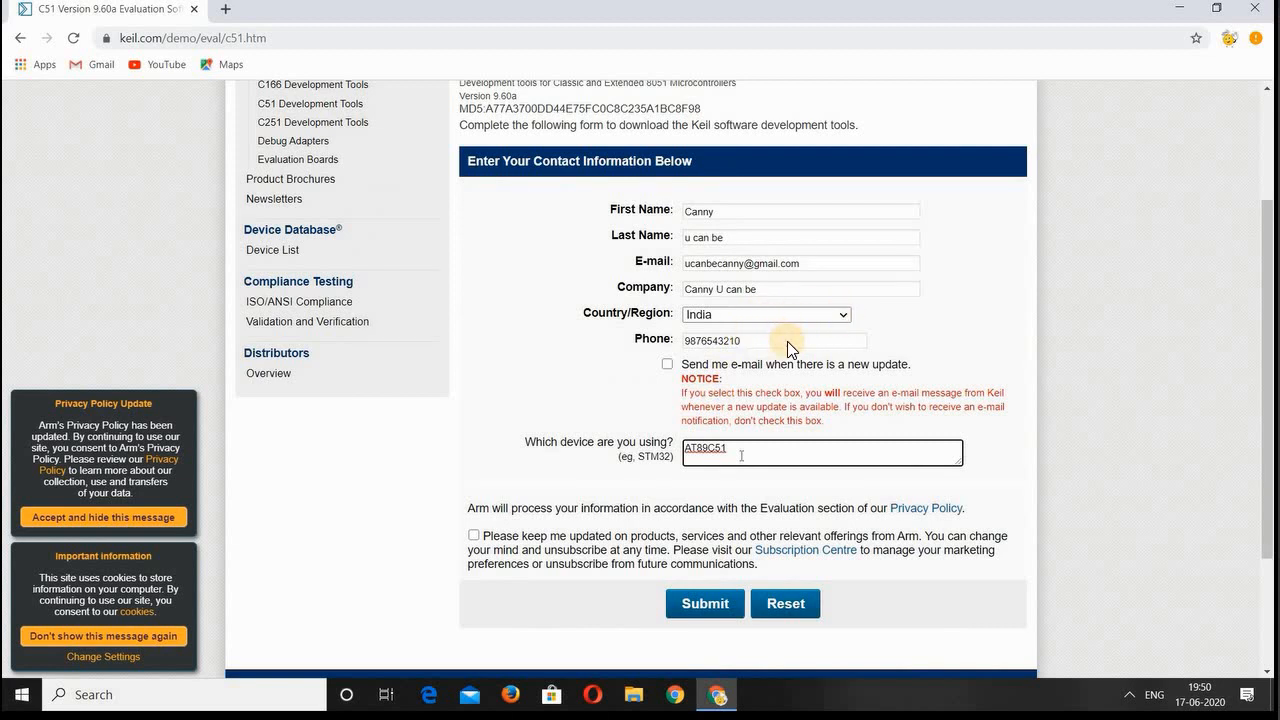
pyautogui.moveTo(745, 363)
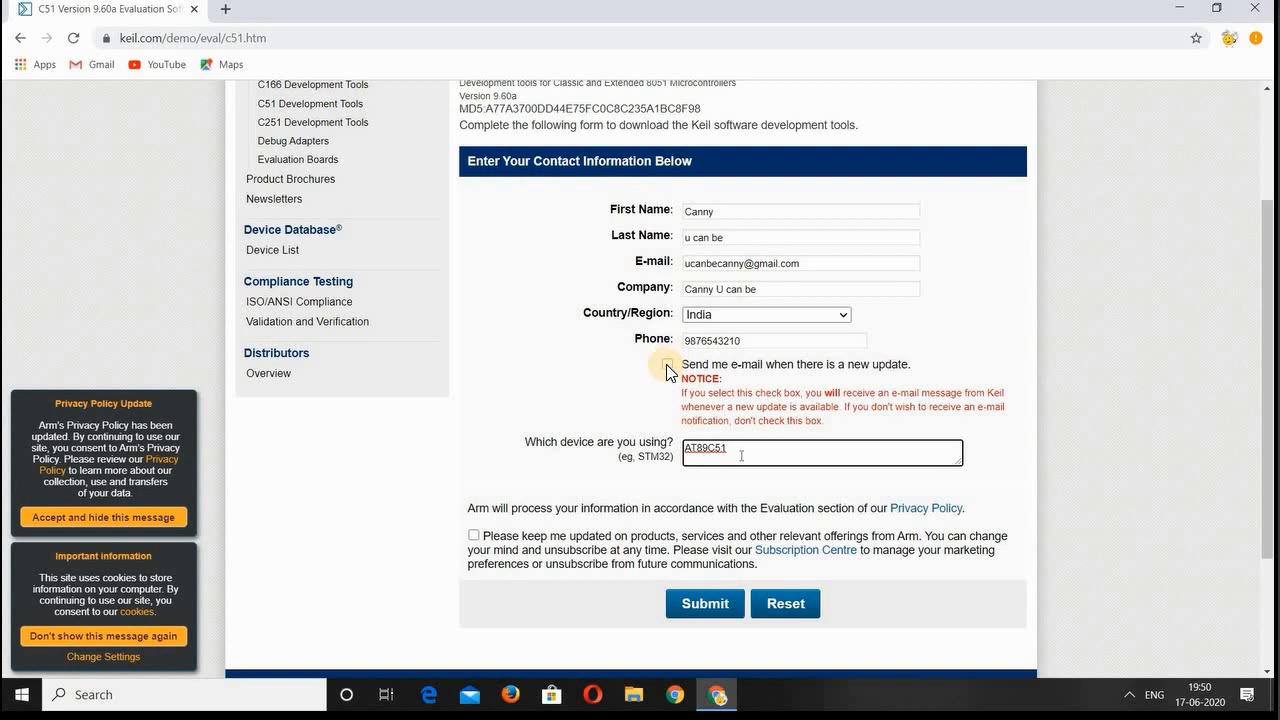
pyautogui.click(667, 364)
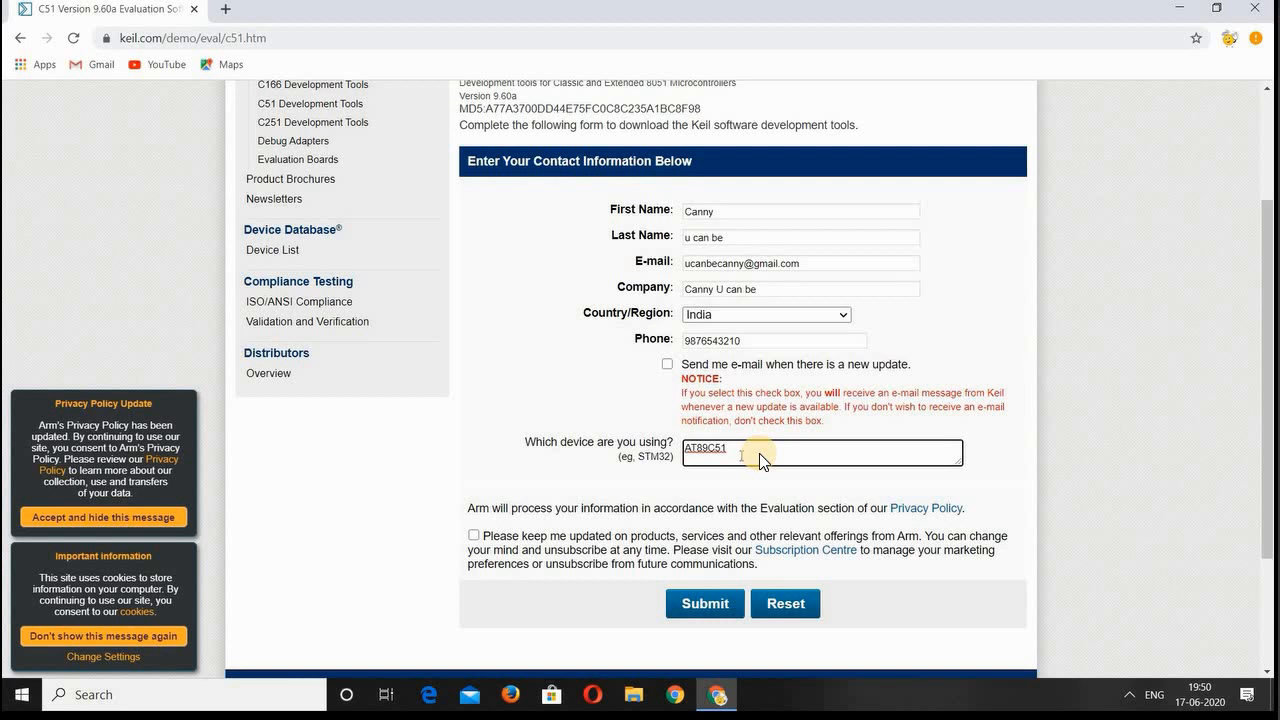
pyautogui.moveTo(517, 548)
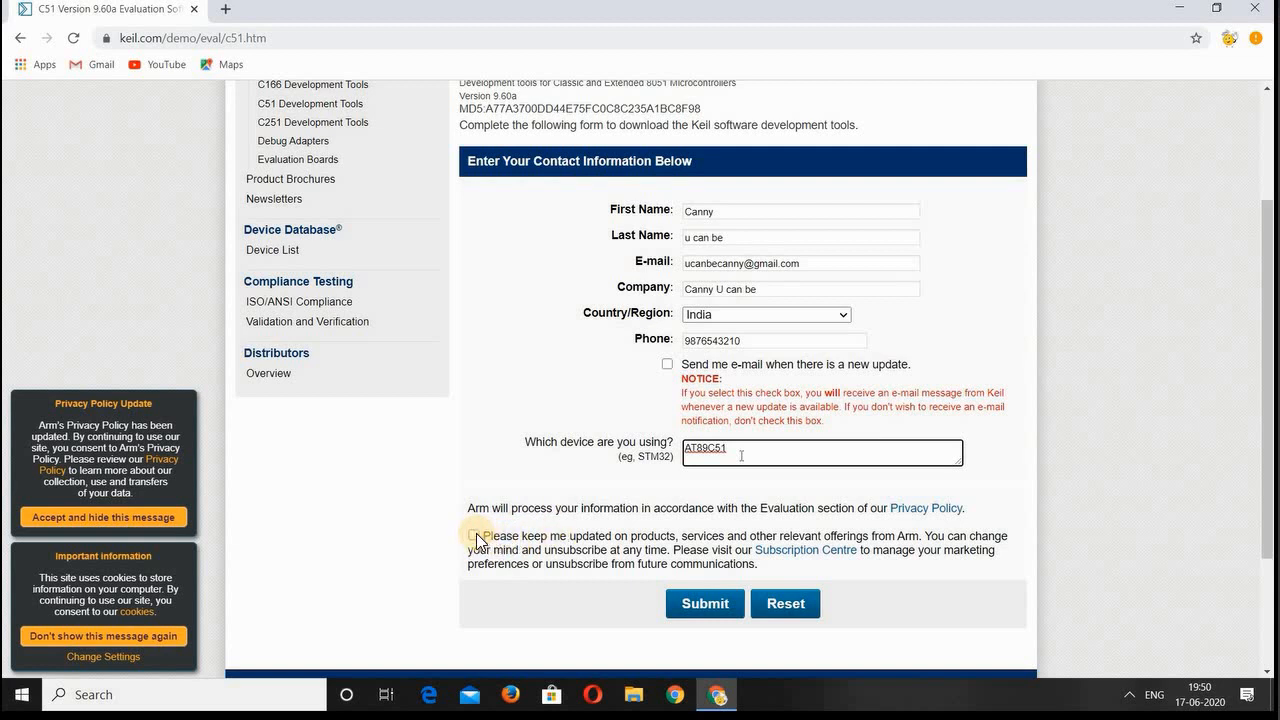
pyautogui.moveTo(543, 575)
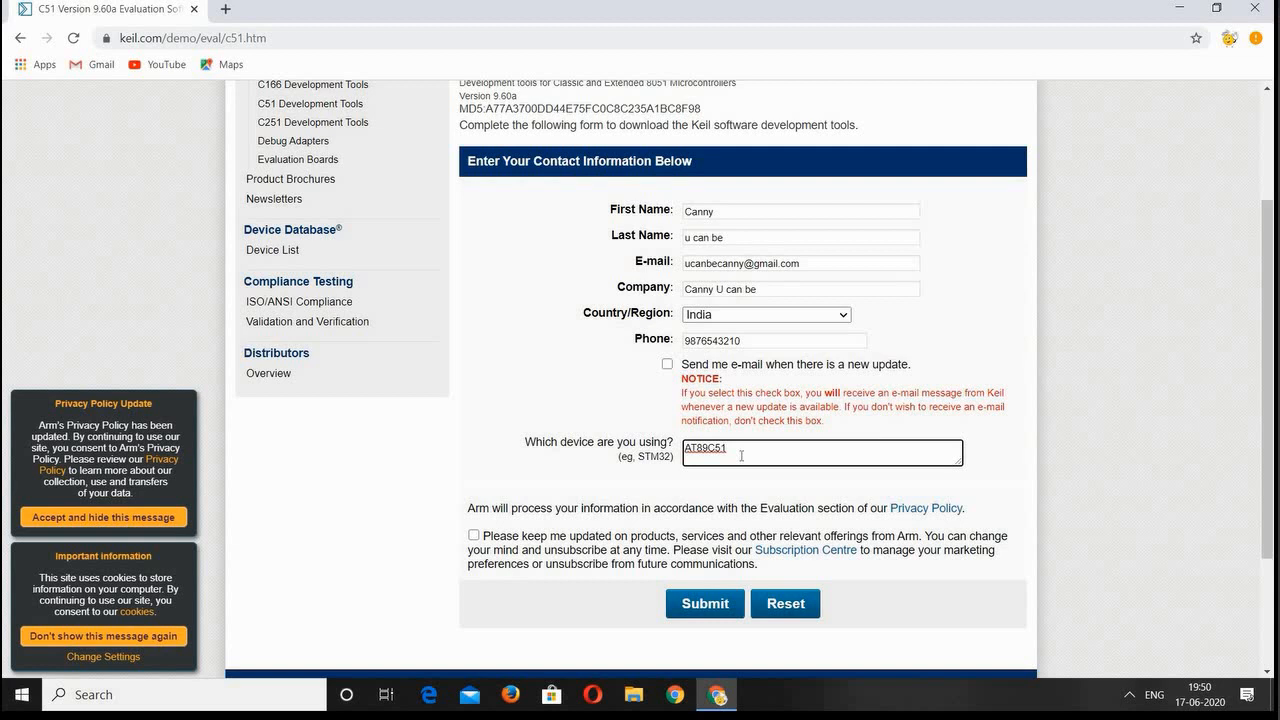
pyautogui.click(704, 603)
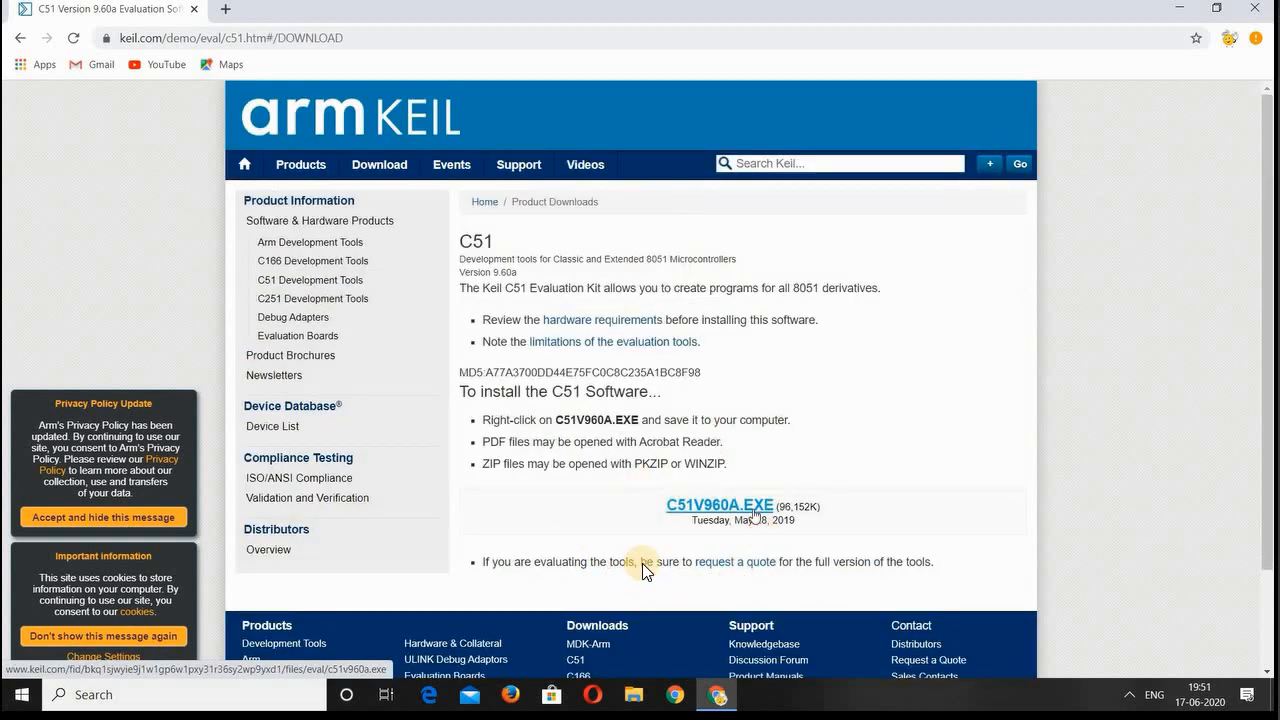
pyautogui.moveTo(655, 537)
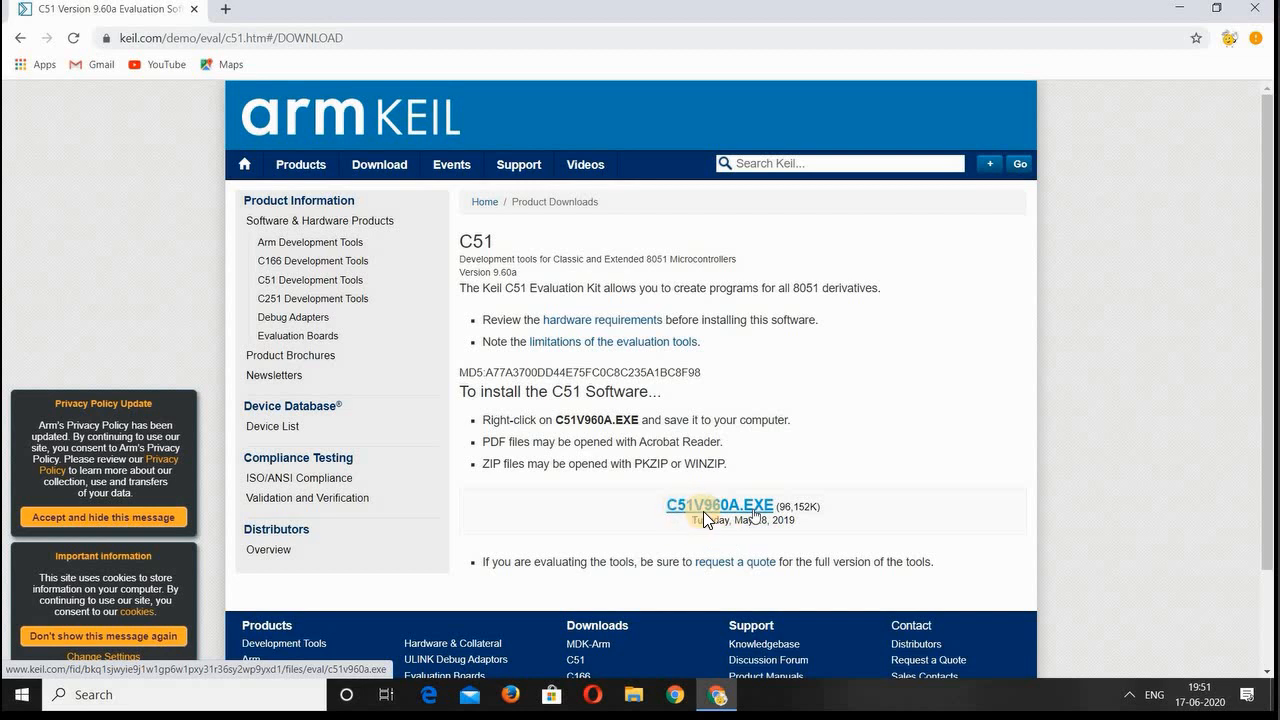
pyautogui.moveTo(775, 522)
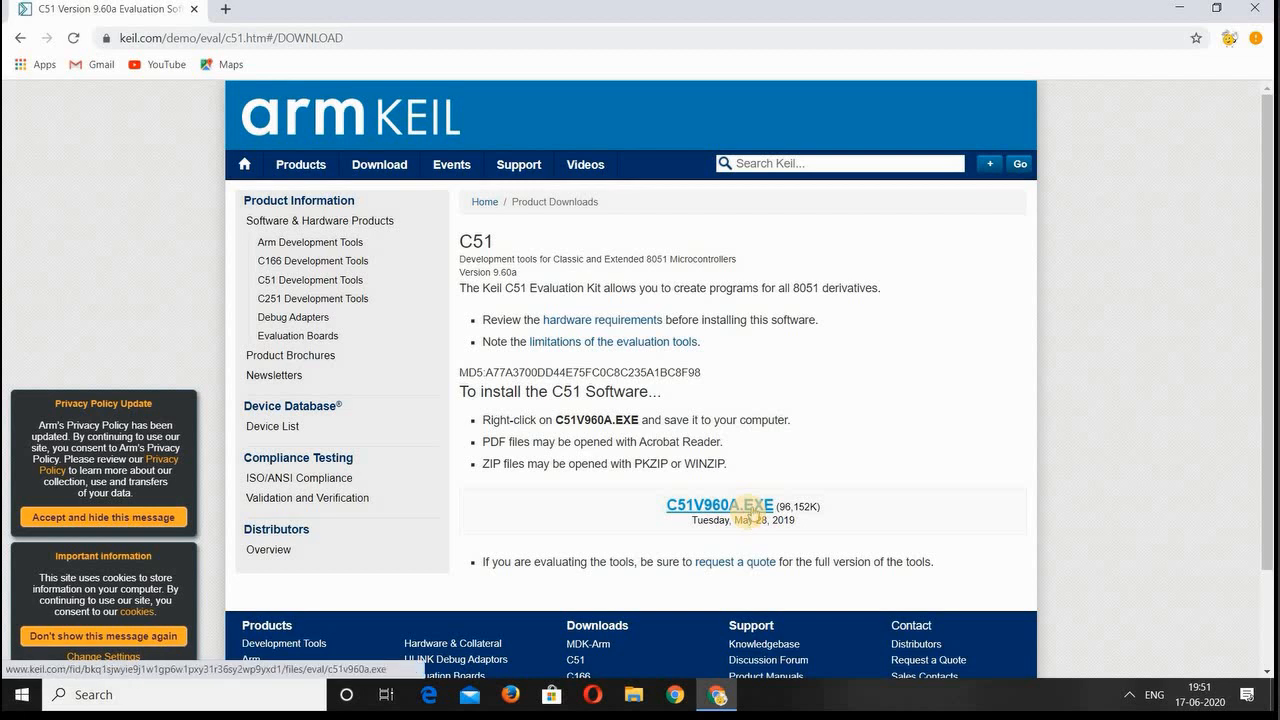
# - Download C51V960A.EXE and run it from Chrome's download bar
pyautogui.click(719, 505)
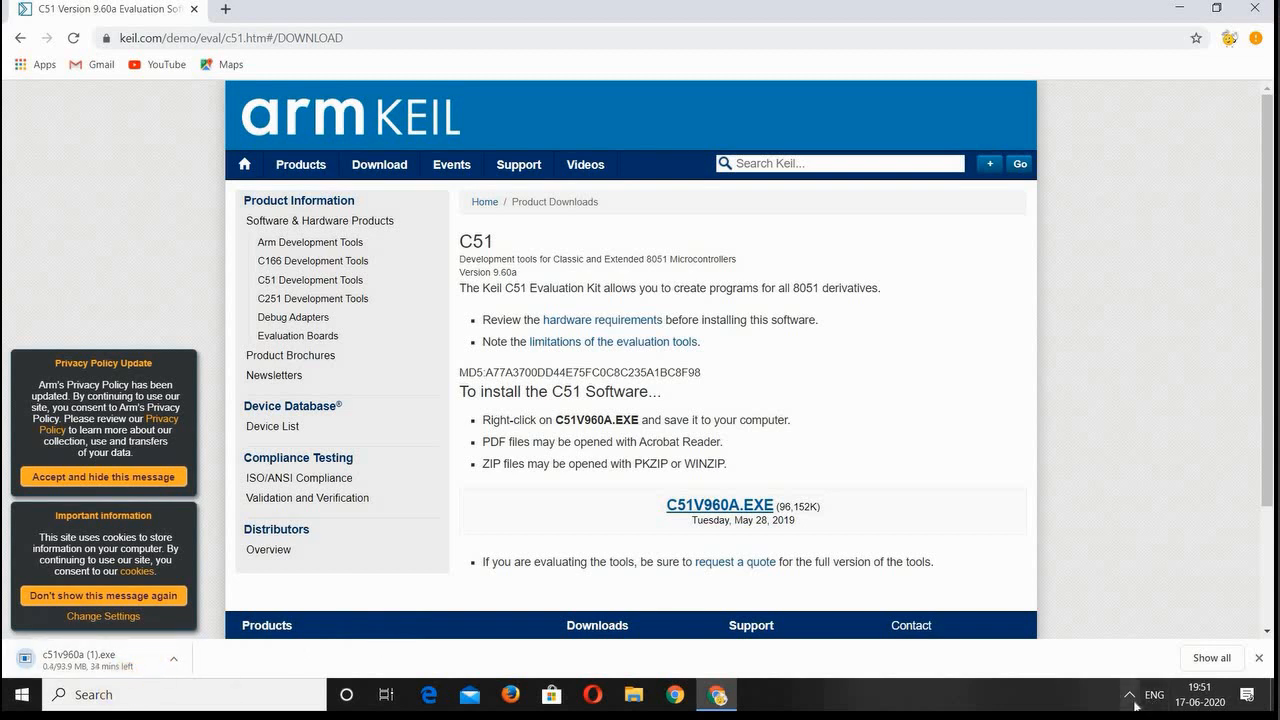
pyautogui.click(1130, 694)
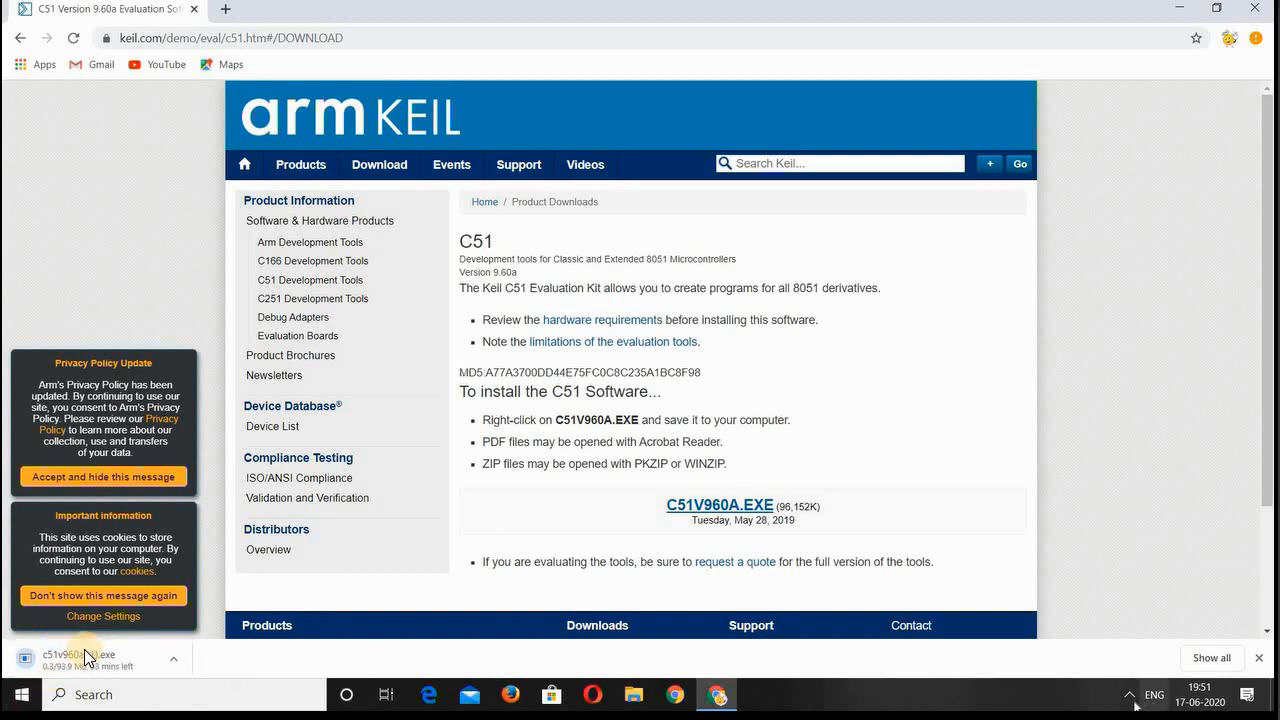
pyautogui.click(1130, 695)
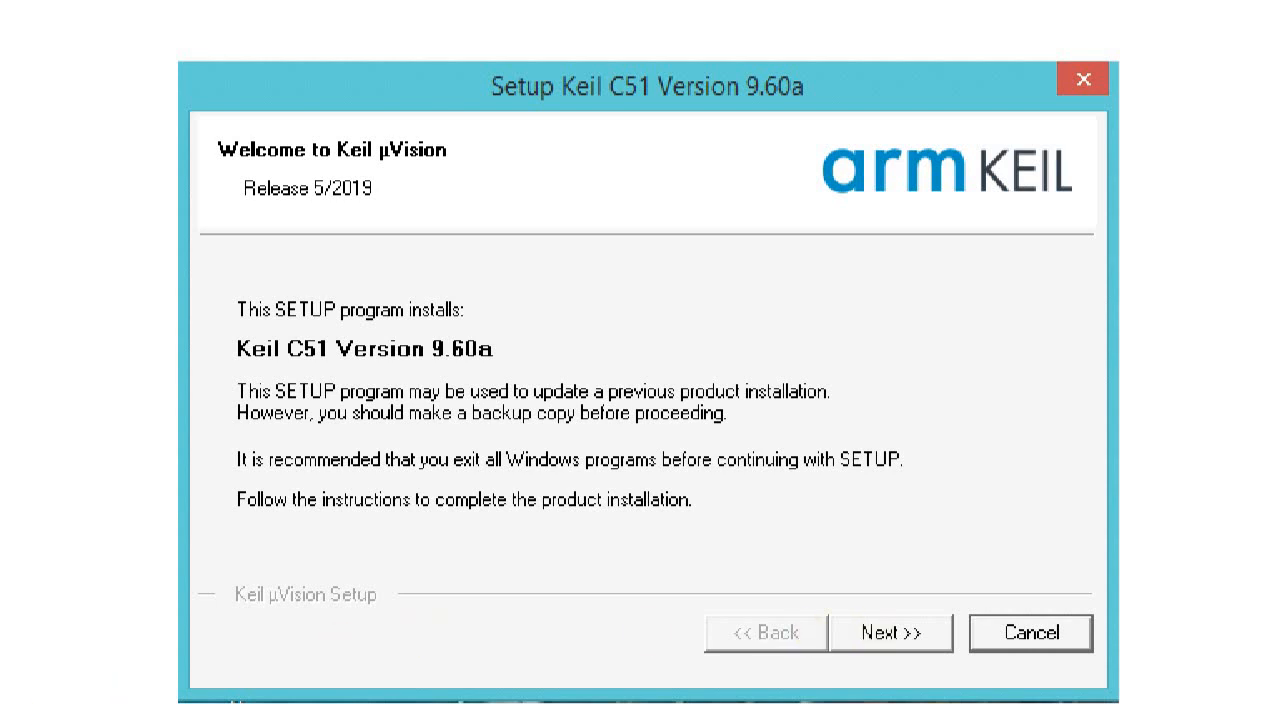
# - Advance past the Keil C51 setup welcome page
pyautogui.click(889, 632)
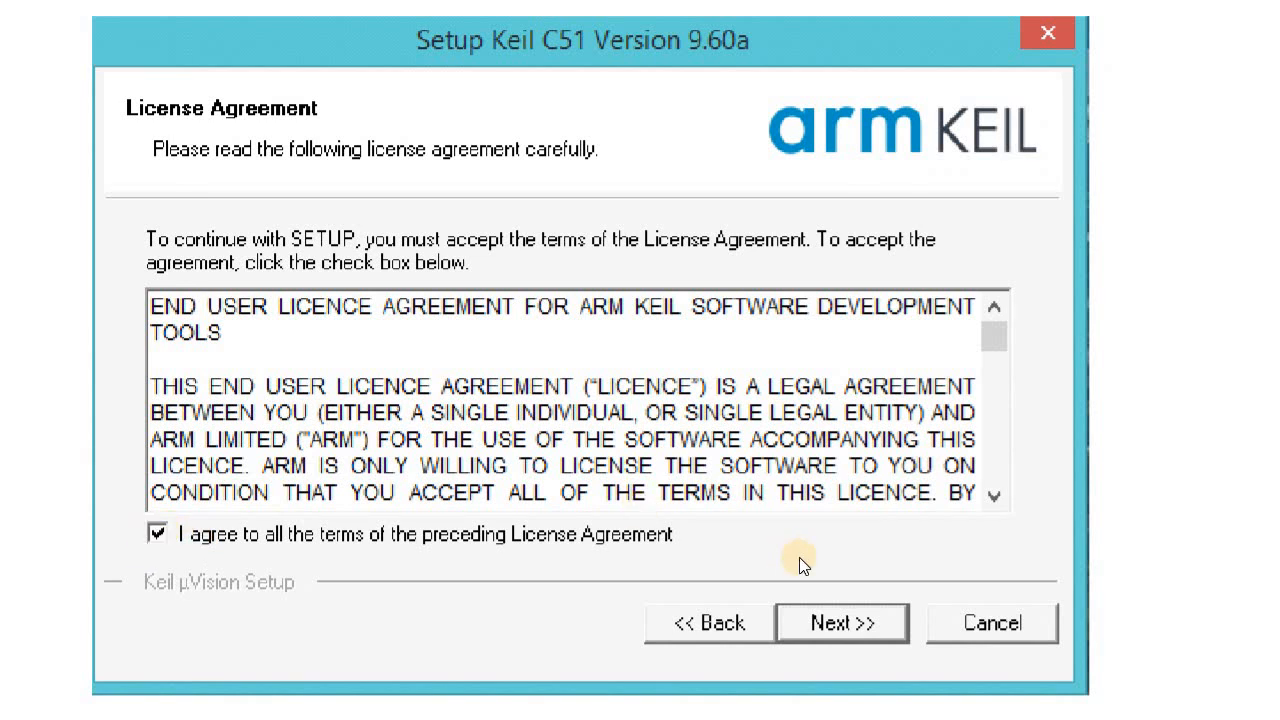
pyautogui.moveTo(310, 625)
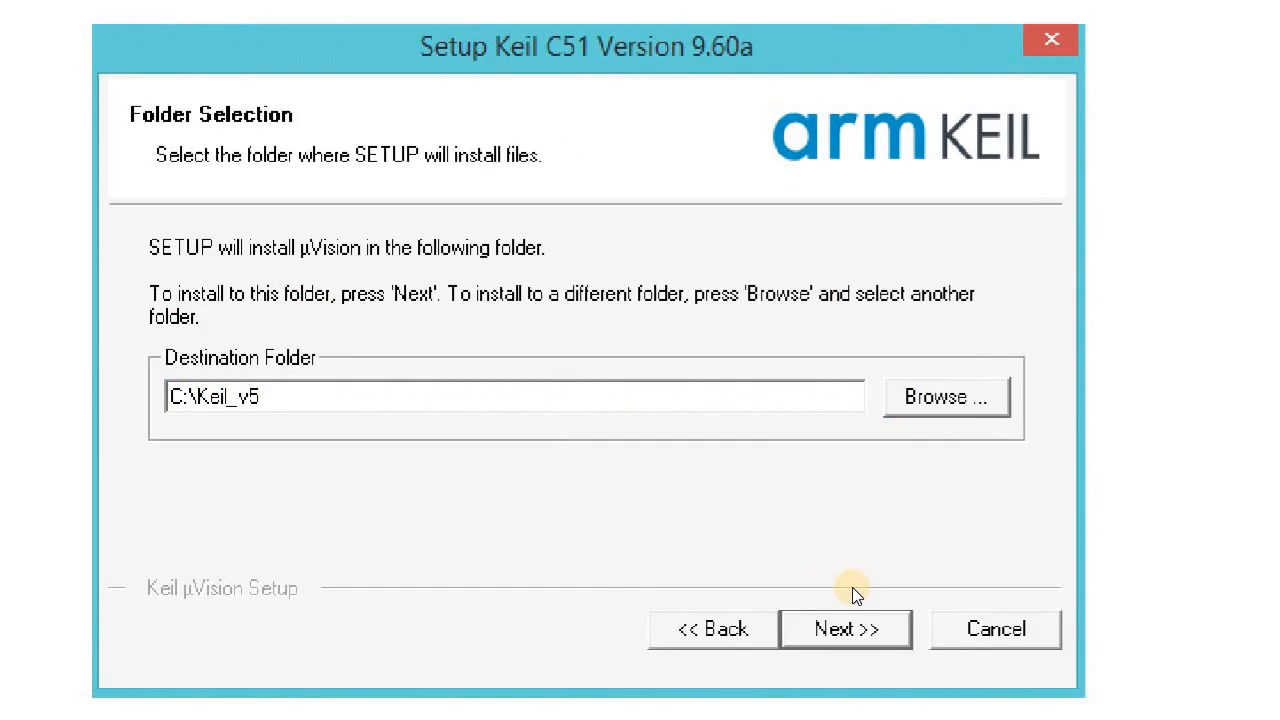
pyautogui.moveTo(415, 555)
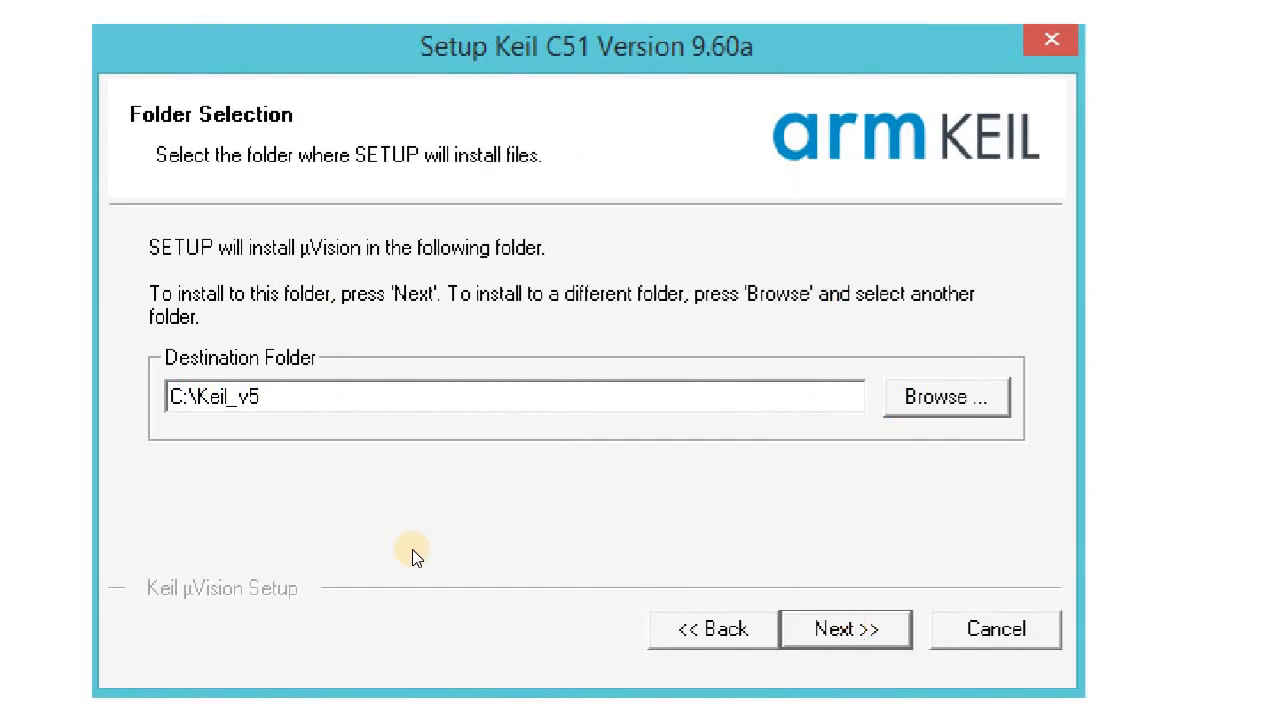
pyautogui.click(843, 628)
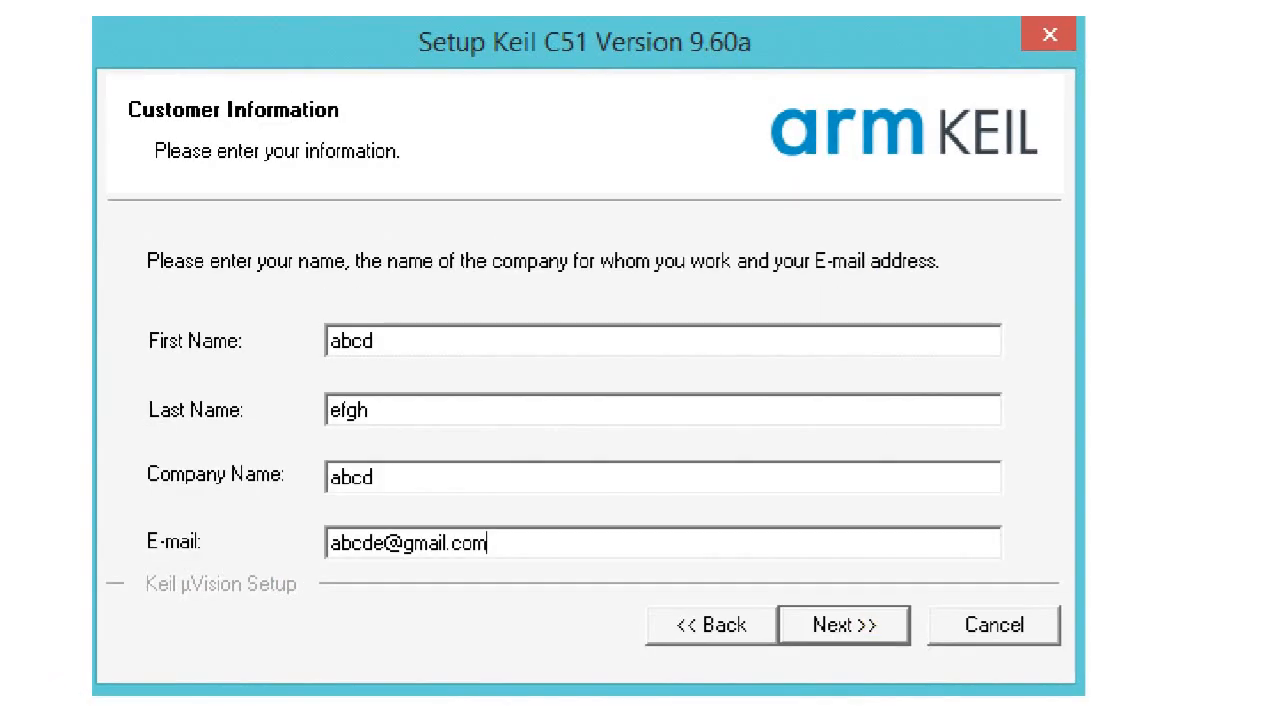
pyautogui.moveTo(158, 131)
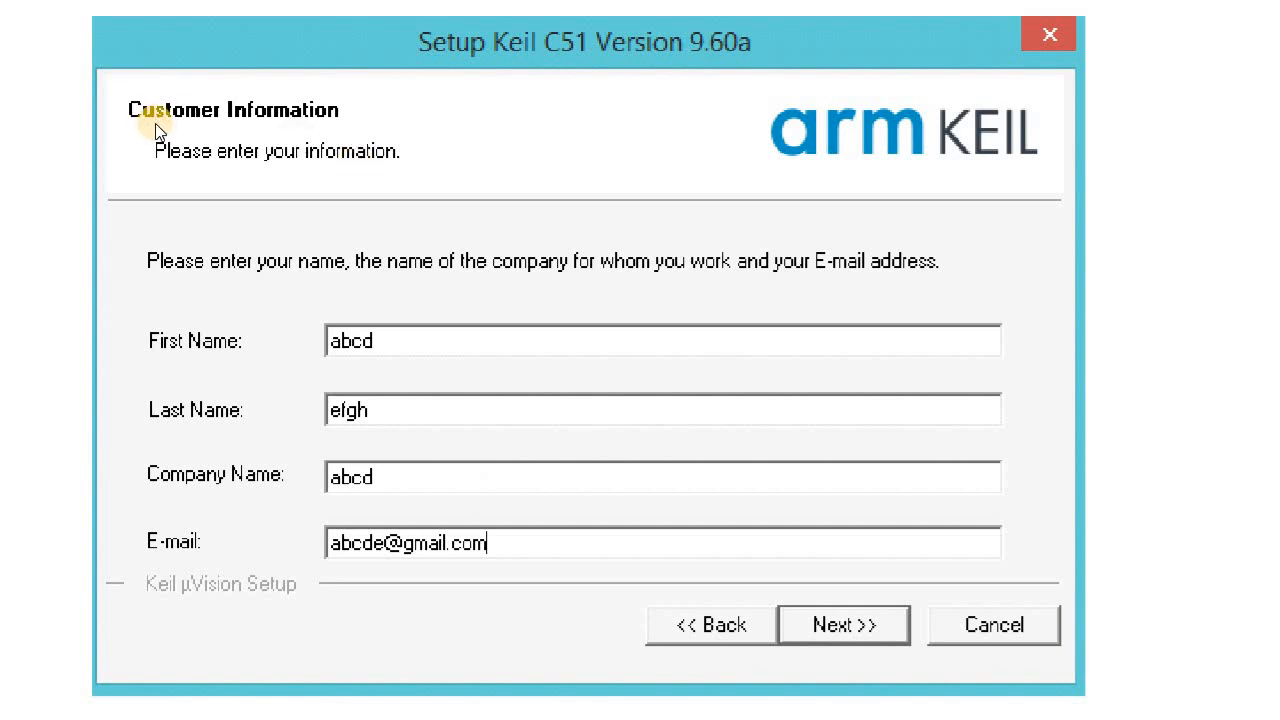
pyautogui.moveTo(335, 632)
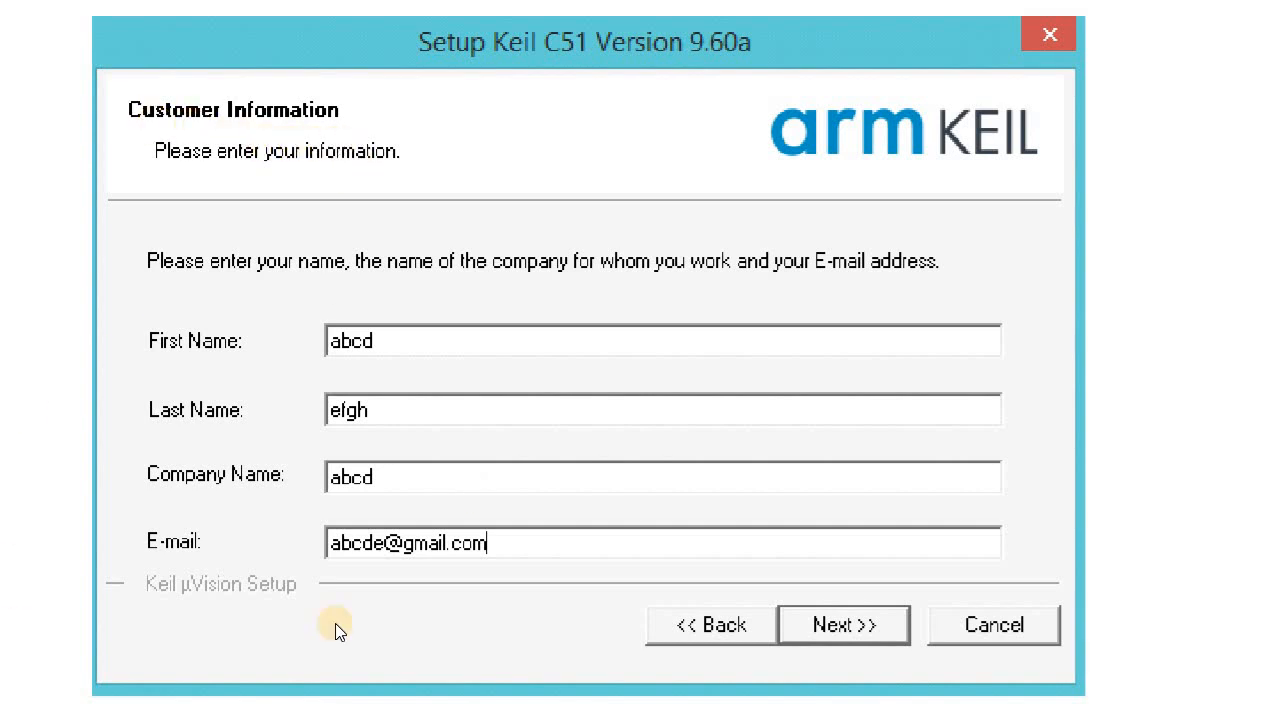
pyautogui.moveTo(405, 420)
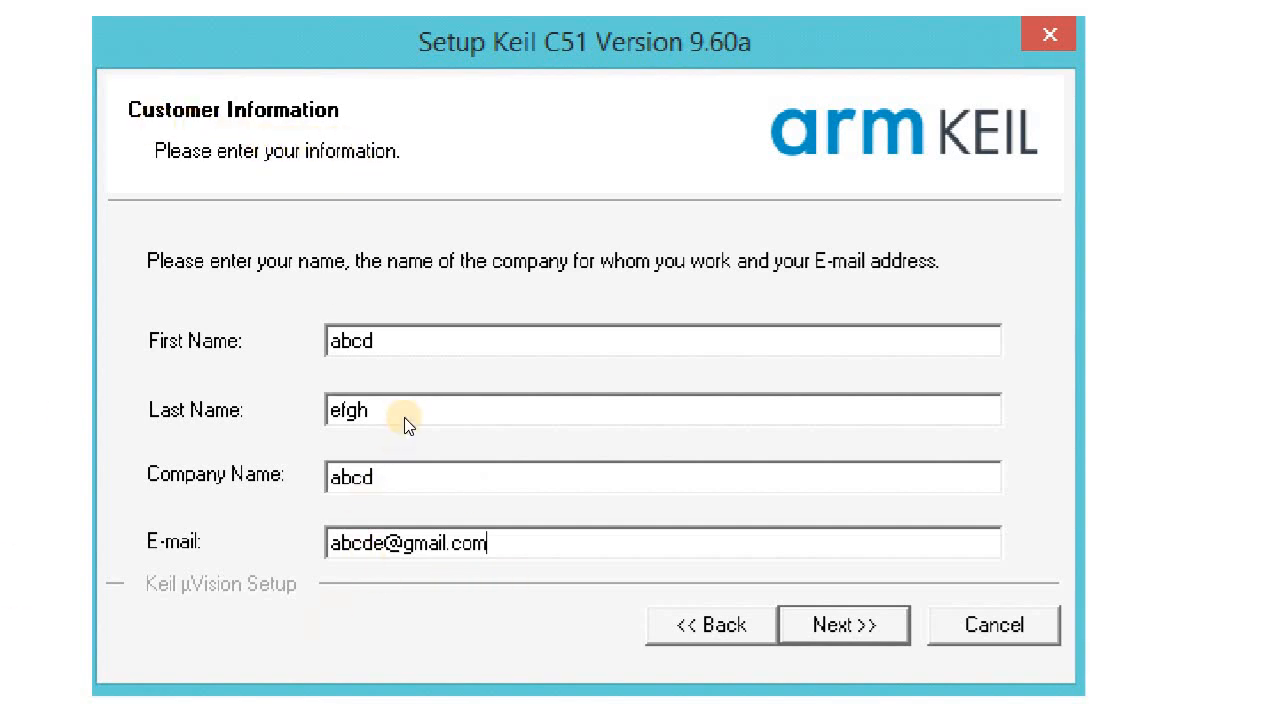
pyautogui.moveTo(362, 578)
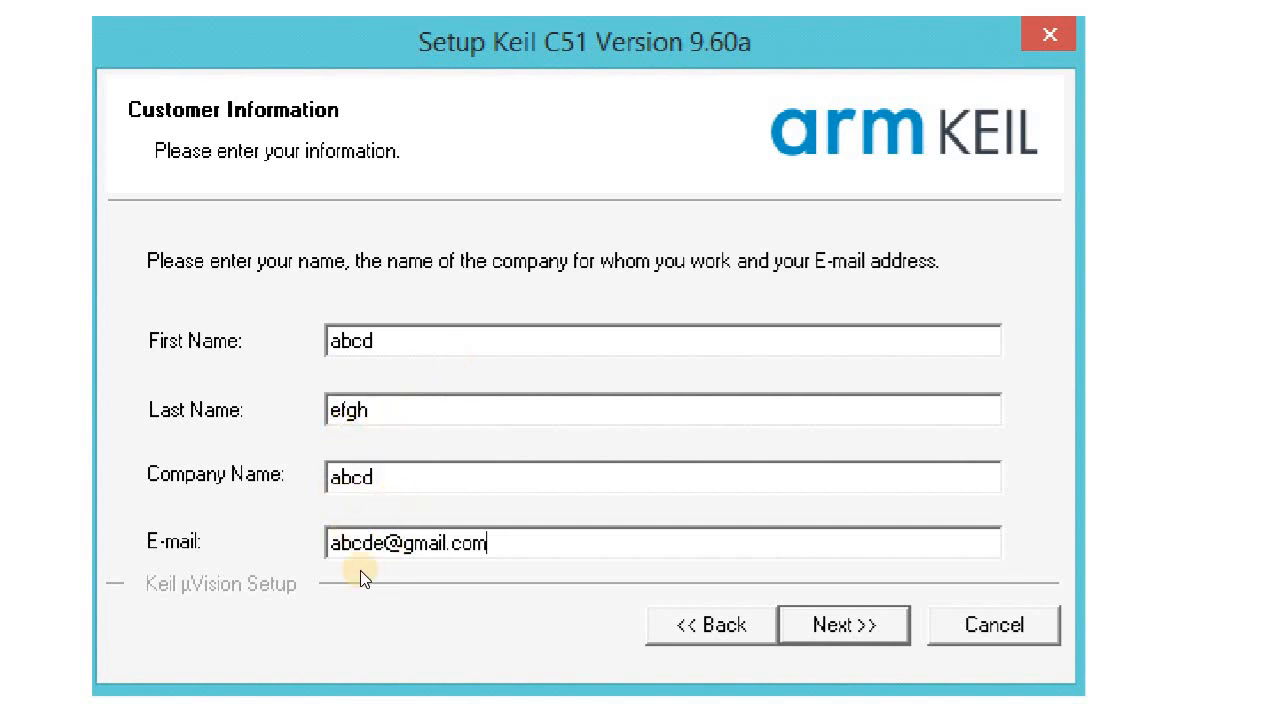
pyautogui.moveTo(505, 568)
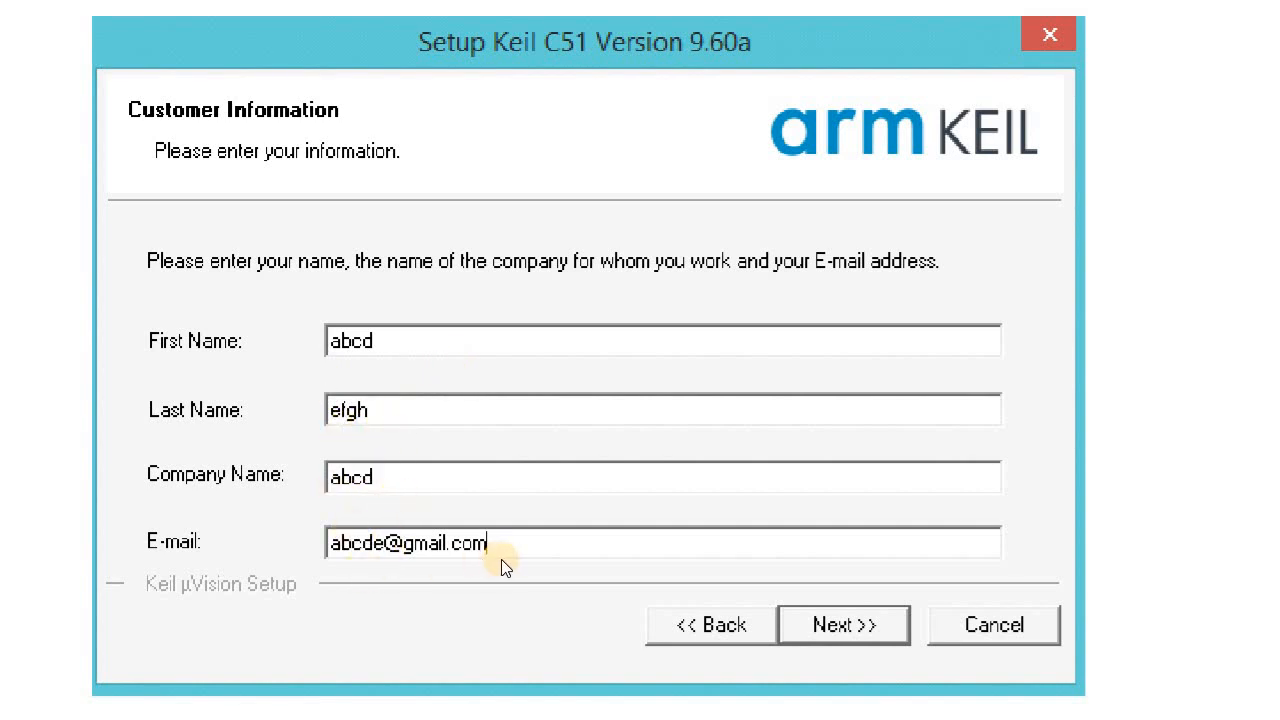
pyautogui.moveTo(312, 380)
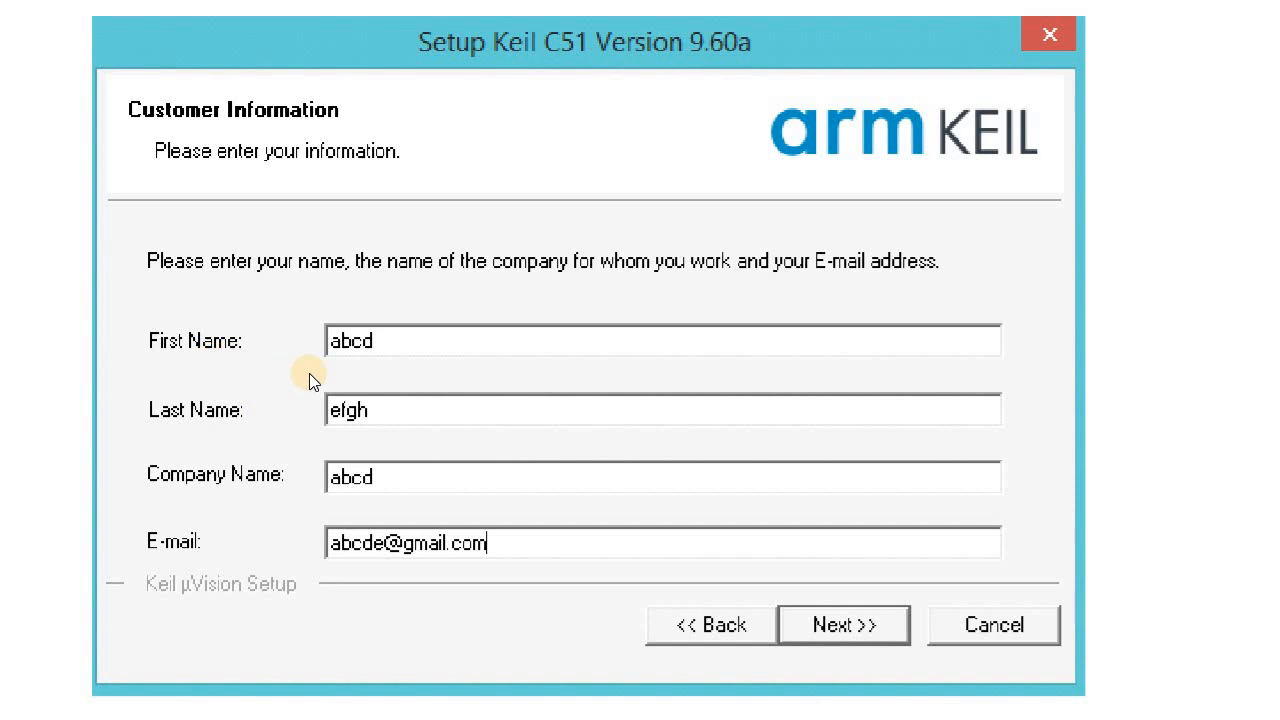
pyautogui.moveTo(390, 488)
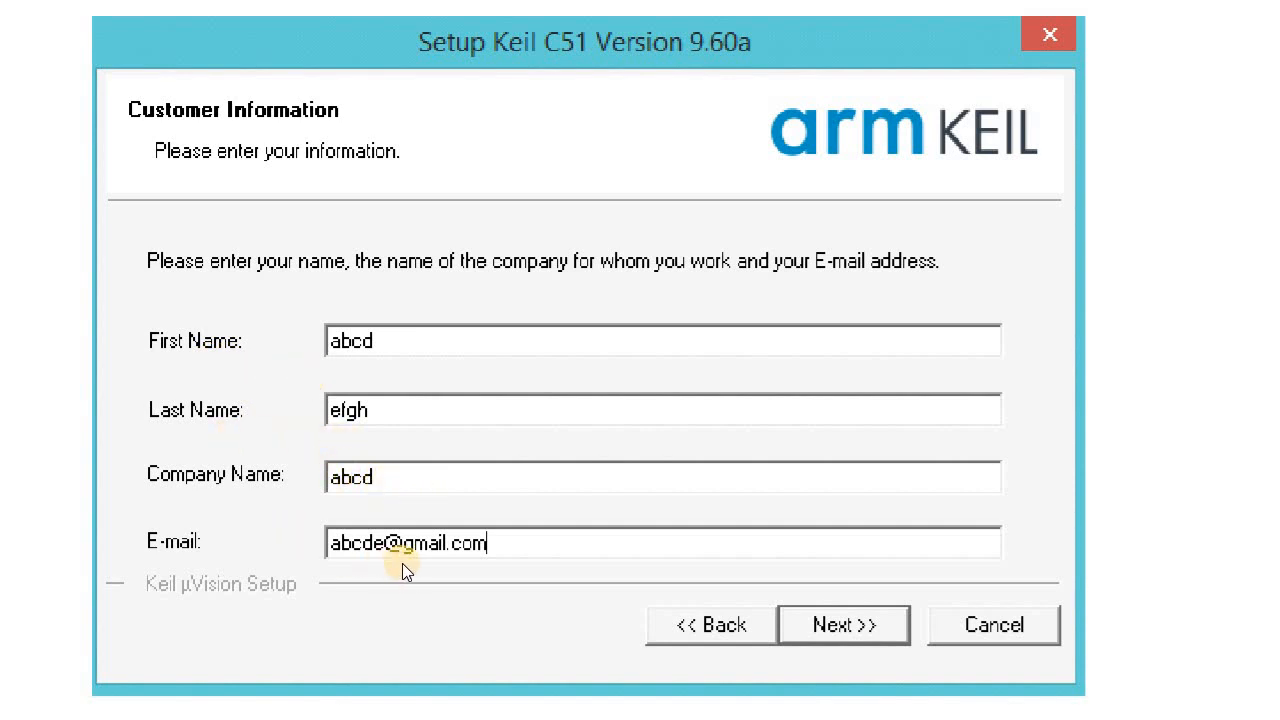
pyautogui.moveTo(843, 624)
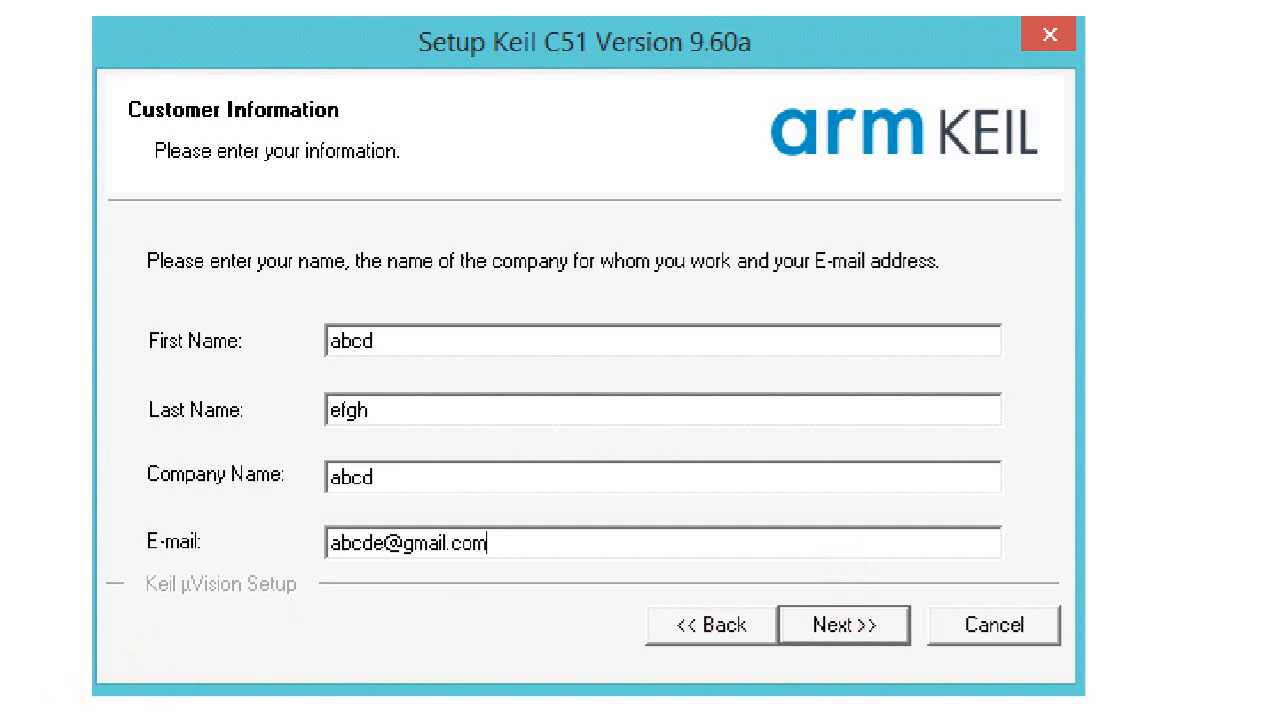
# - Submit customer details to install C51 9.60a, then finish and close setup
pyautogui.click(843, 624)
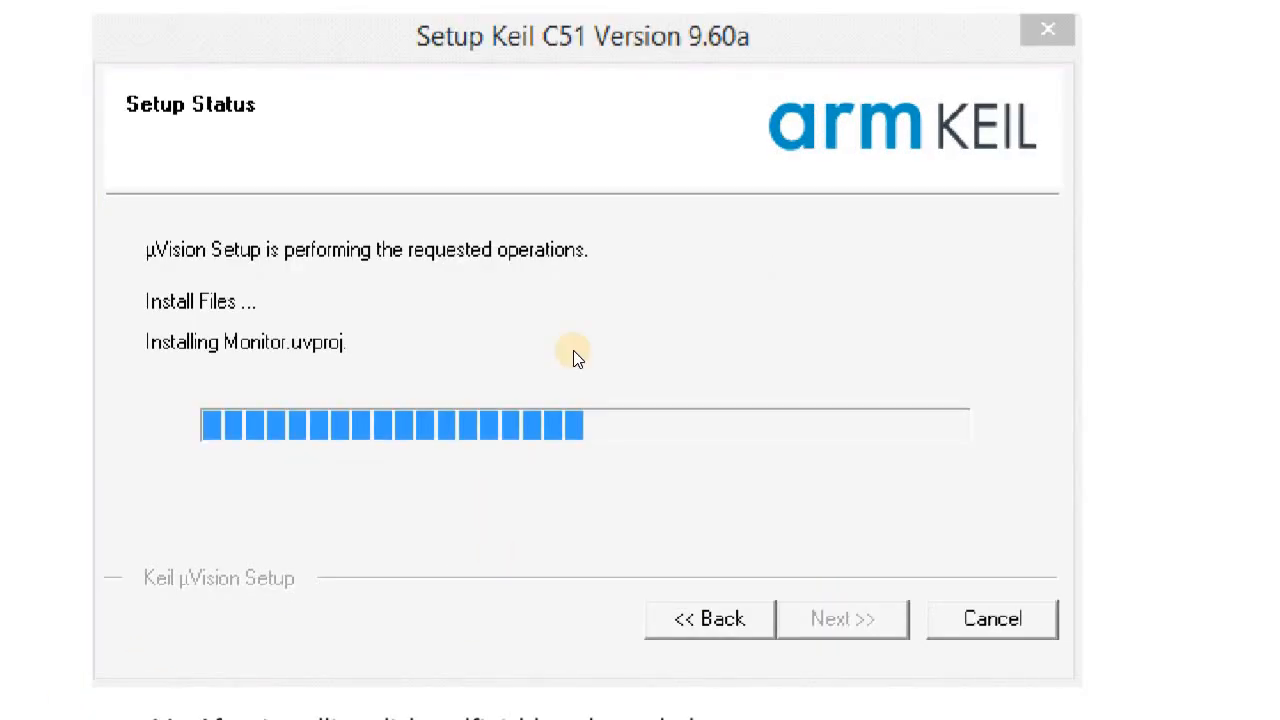
pyautogui.moveTo(730, 303)
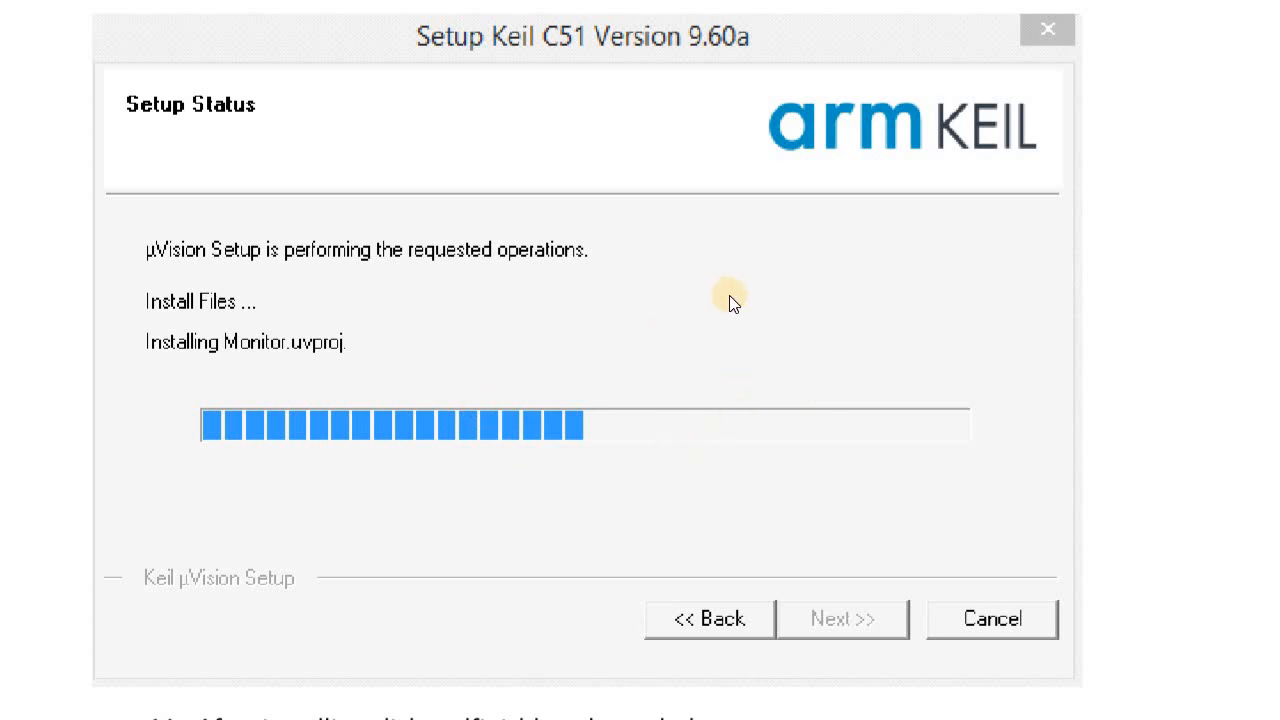
pyautogui.moveTo(560, 277)
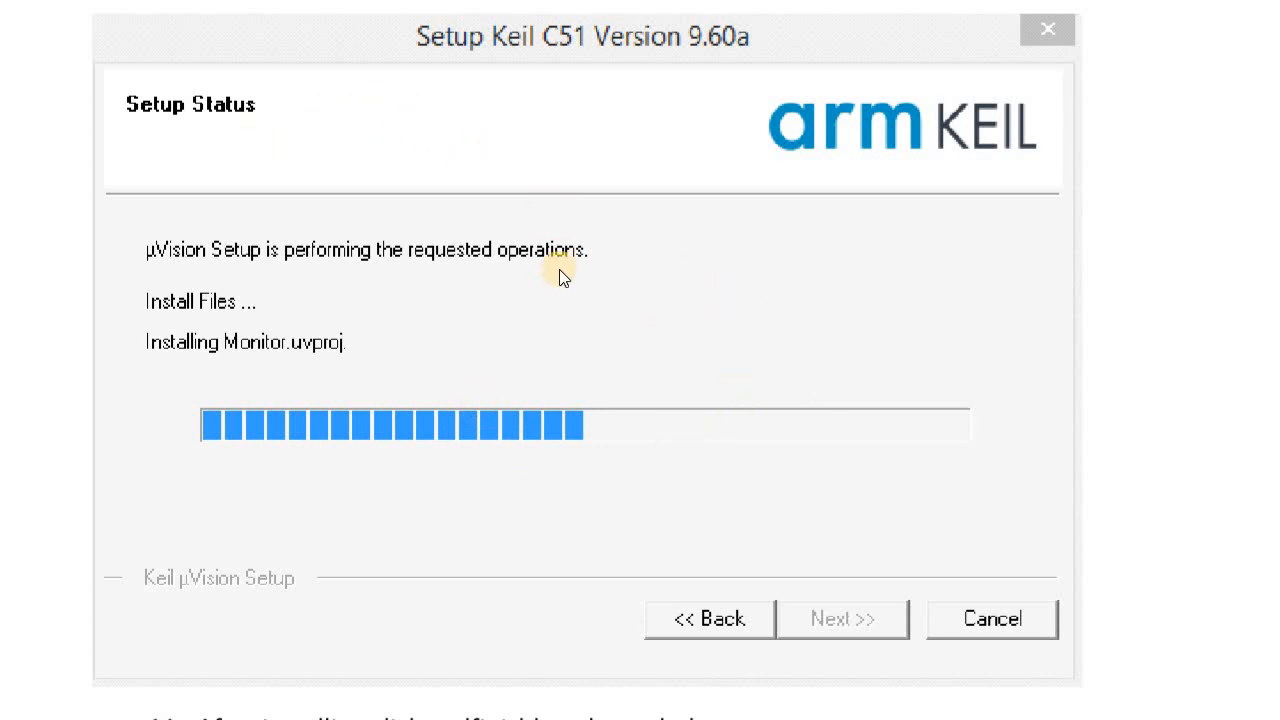
pyautogui.moveTo(350, 628)
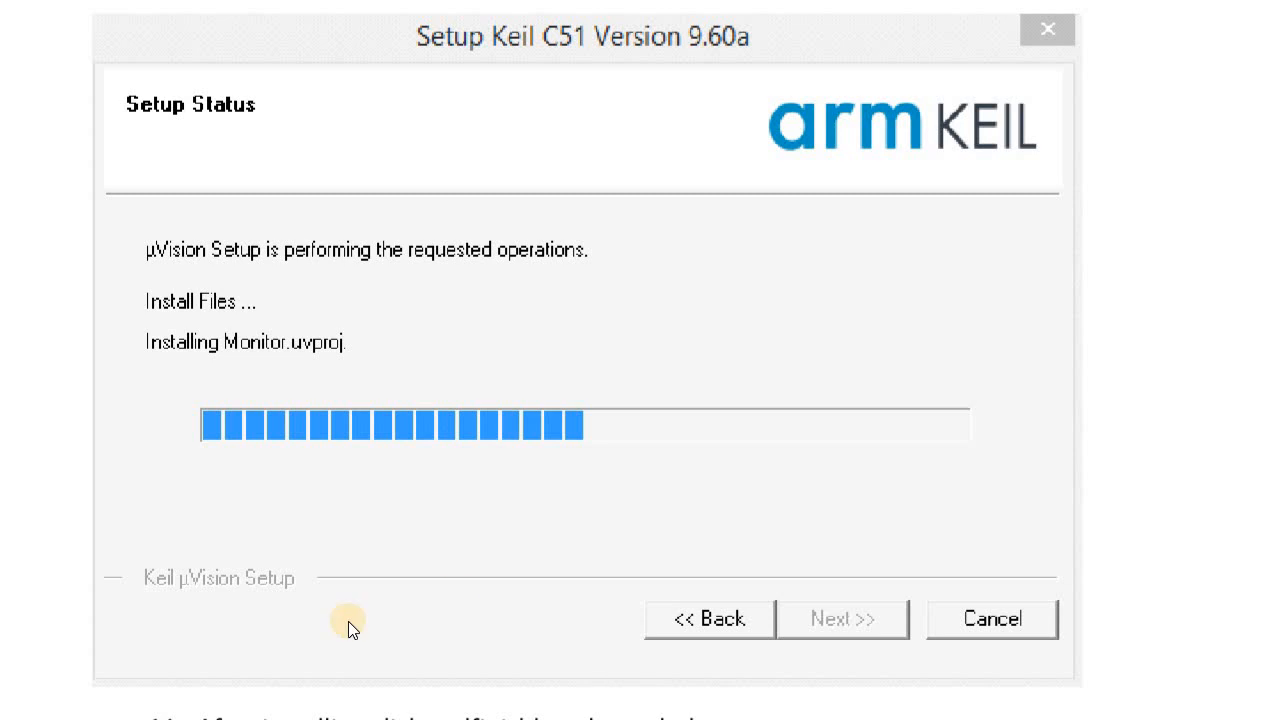
pyautogui.moveTo(415, 598)
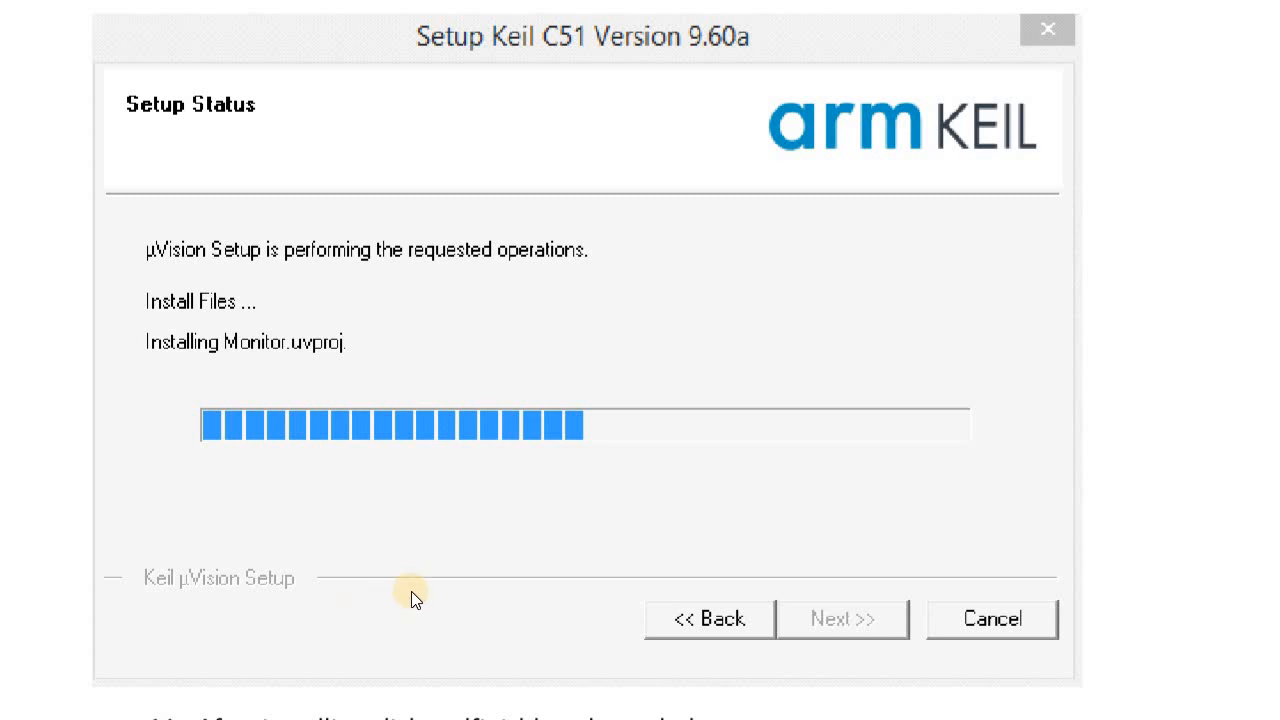
pyautogui.moveTo(412, 595)
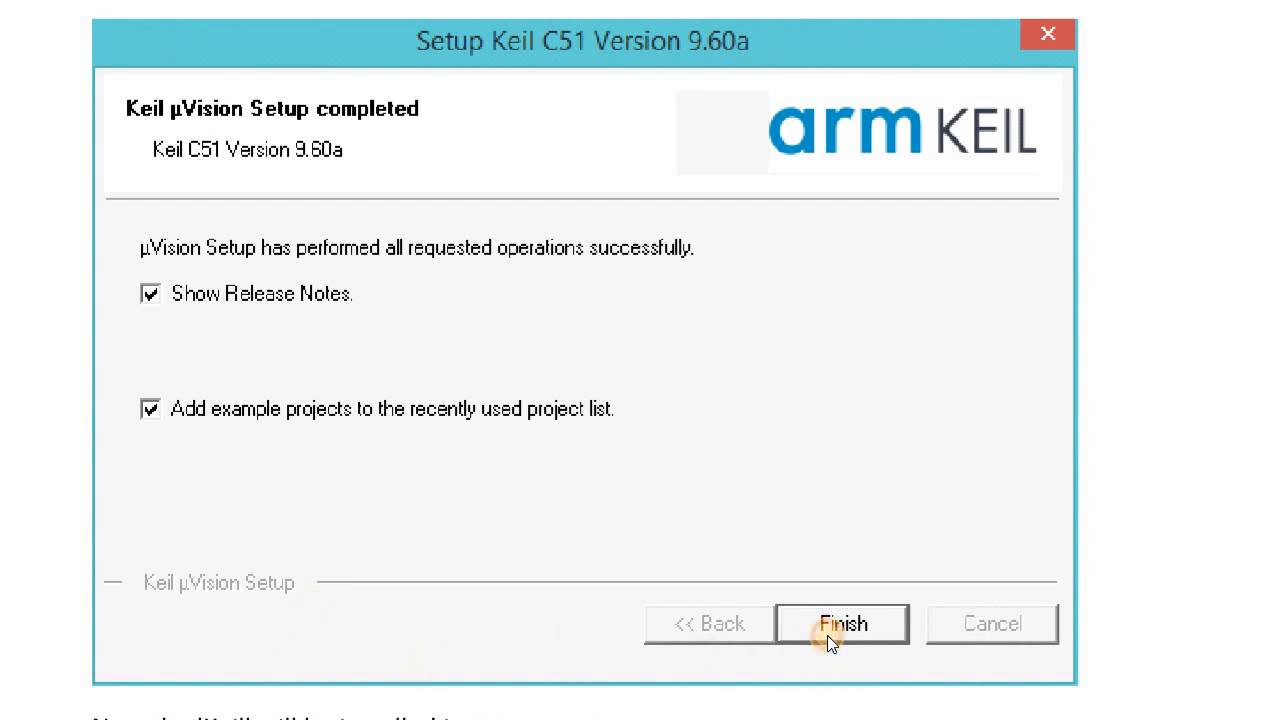
pyautogui.moveTo(842, 623)
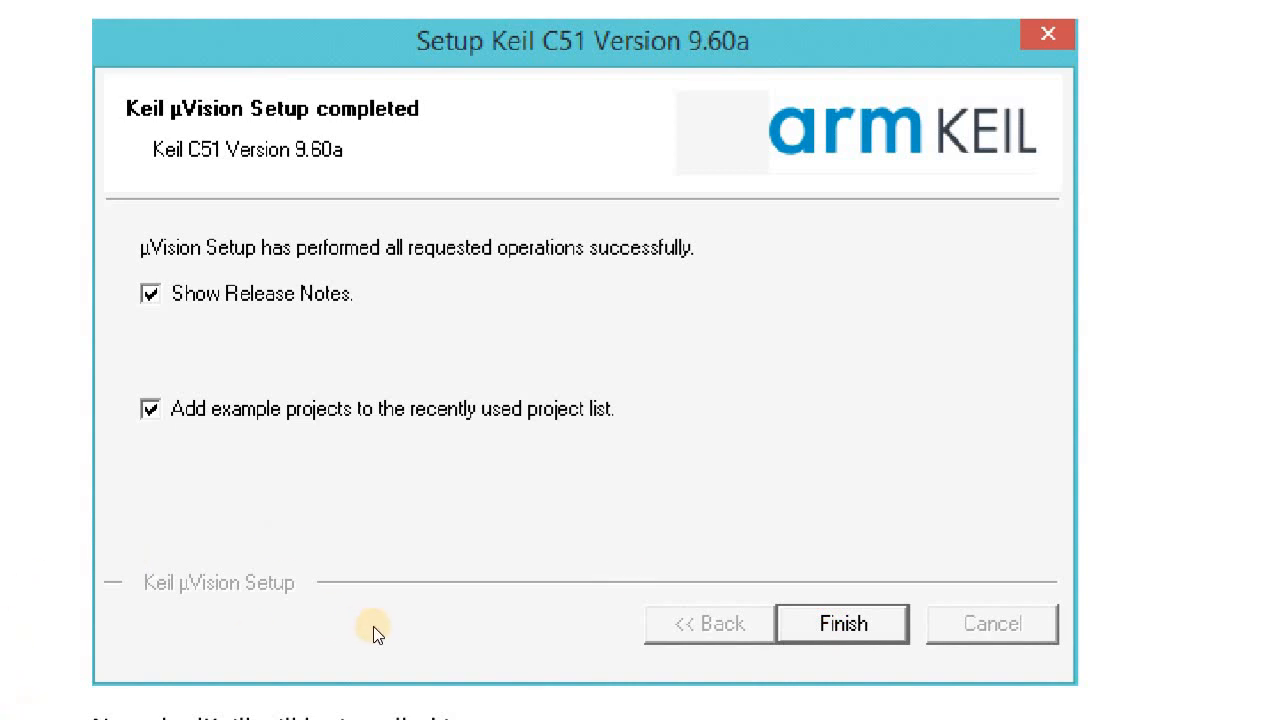
pyautogui.moveTo(228, 670)
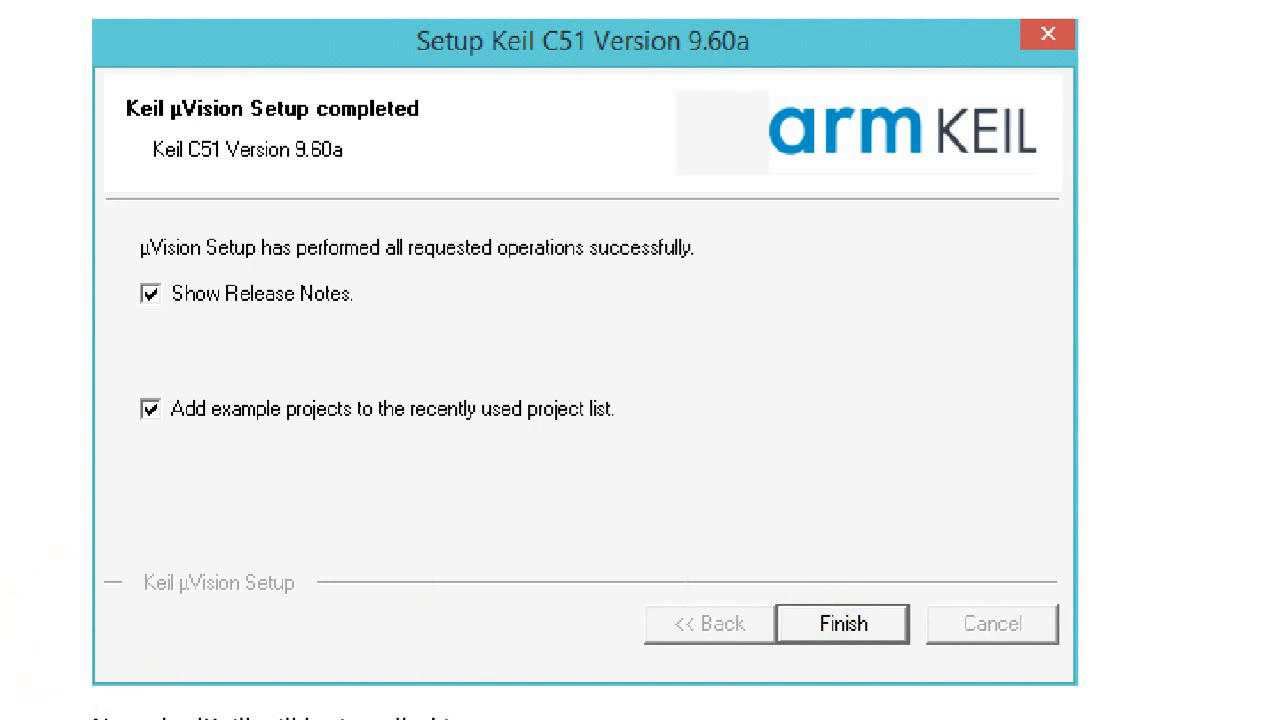
pyautogui.click(841, 623)
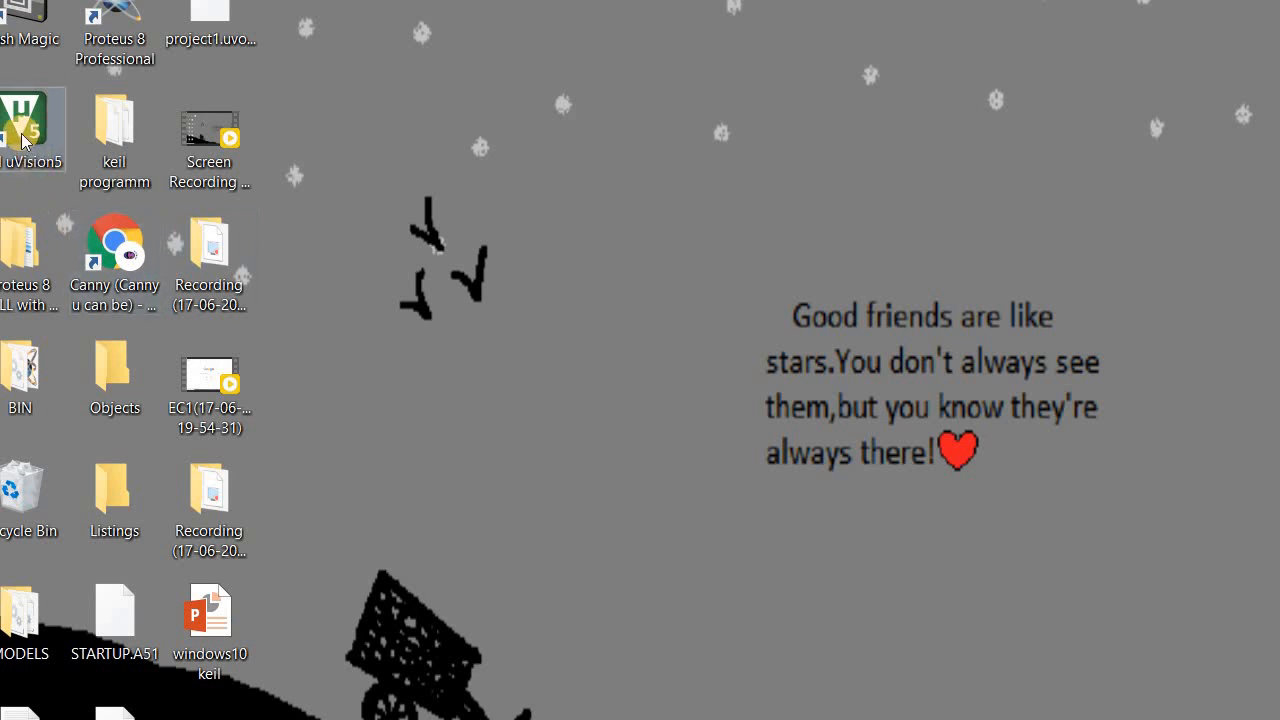
# - Move the uVision5 shortcut onto open desktop, launch µVision 5, and maximize its window
pyautogui.moveTo(33, 130); pyautogui.dragTo(360, 190)
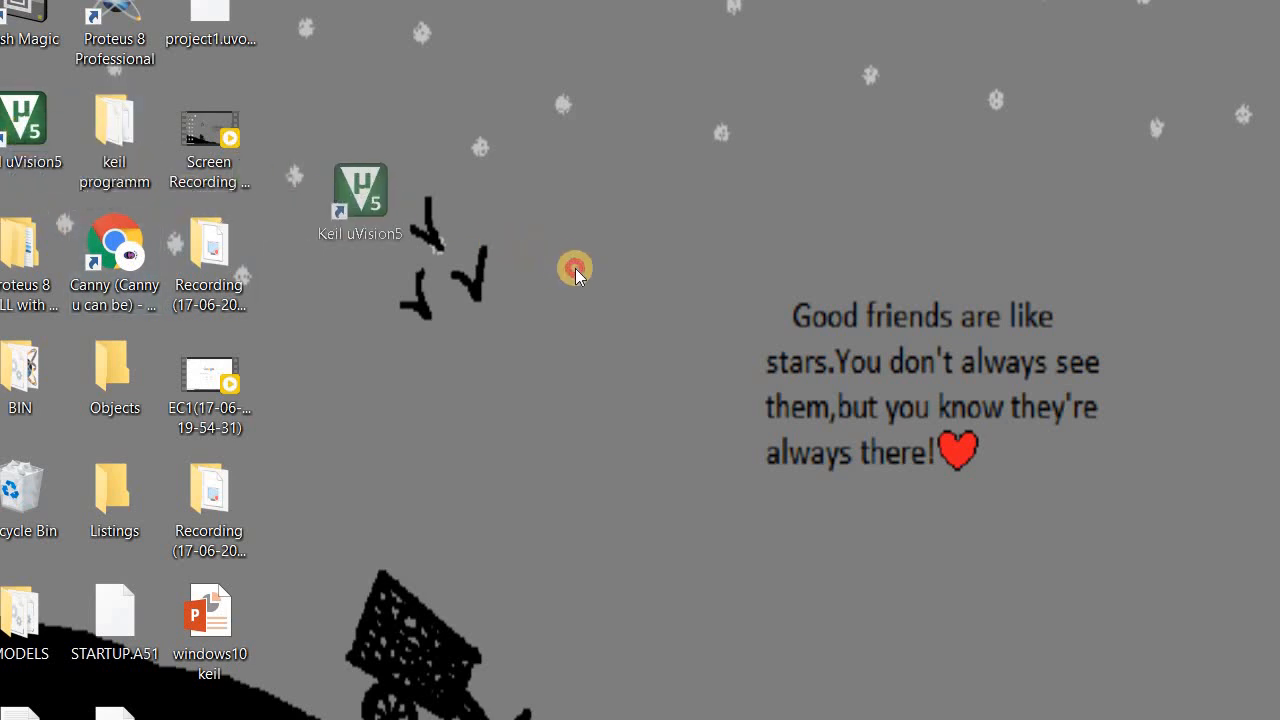
pyautogui.moveTo(360, 190); pyautogui.dragTo(590, 250)
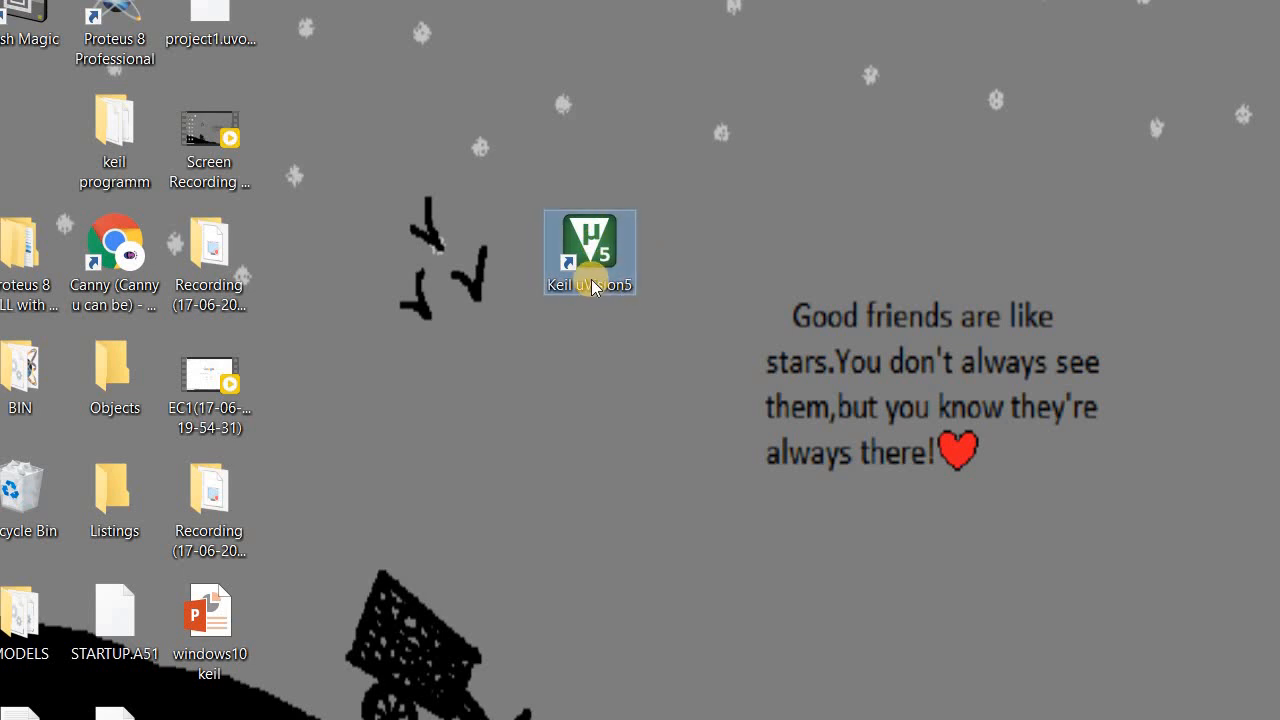
pyautogui.moveTo(590, 275)
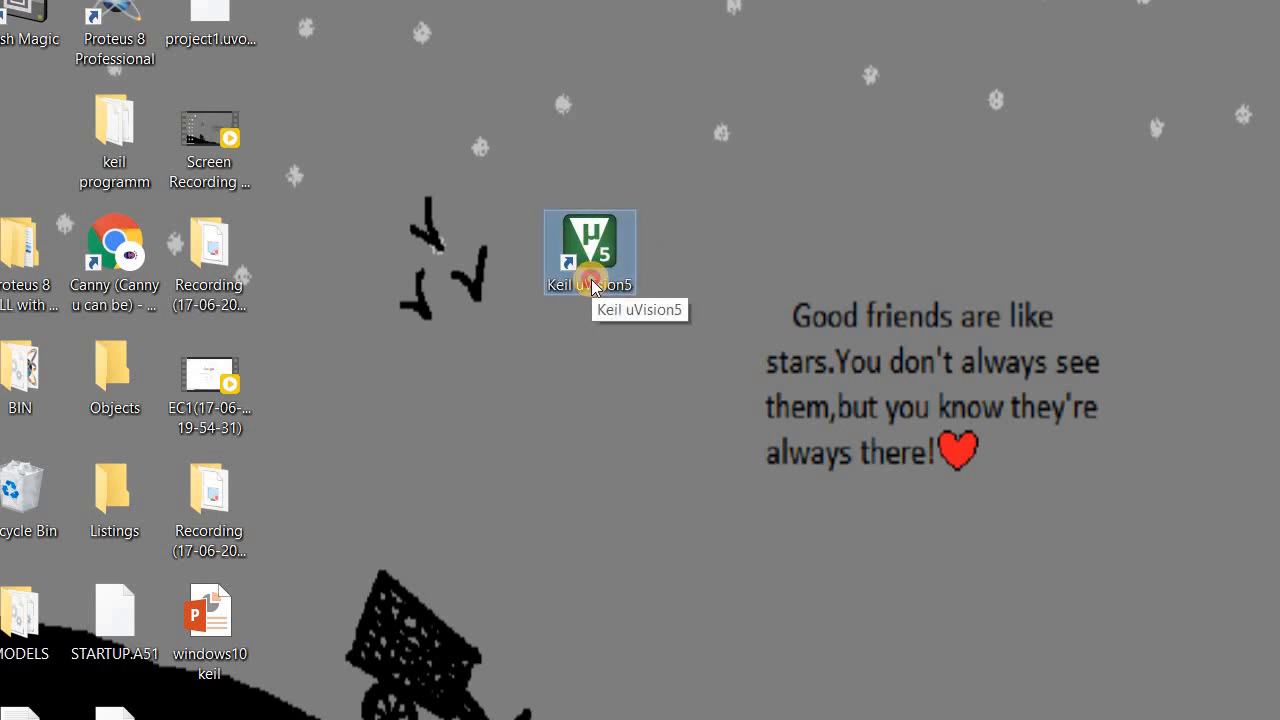
pyautogui.doubleClick(589, 252)
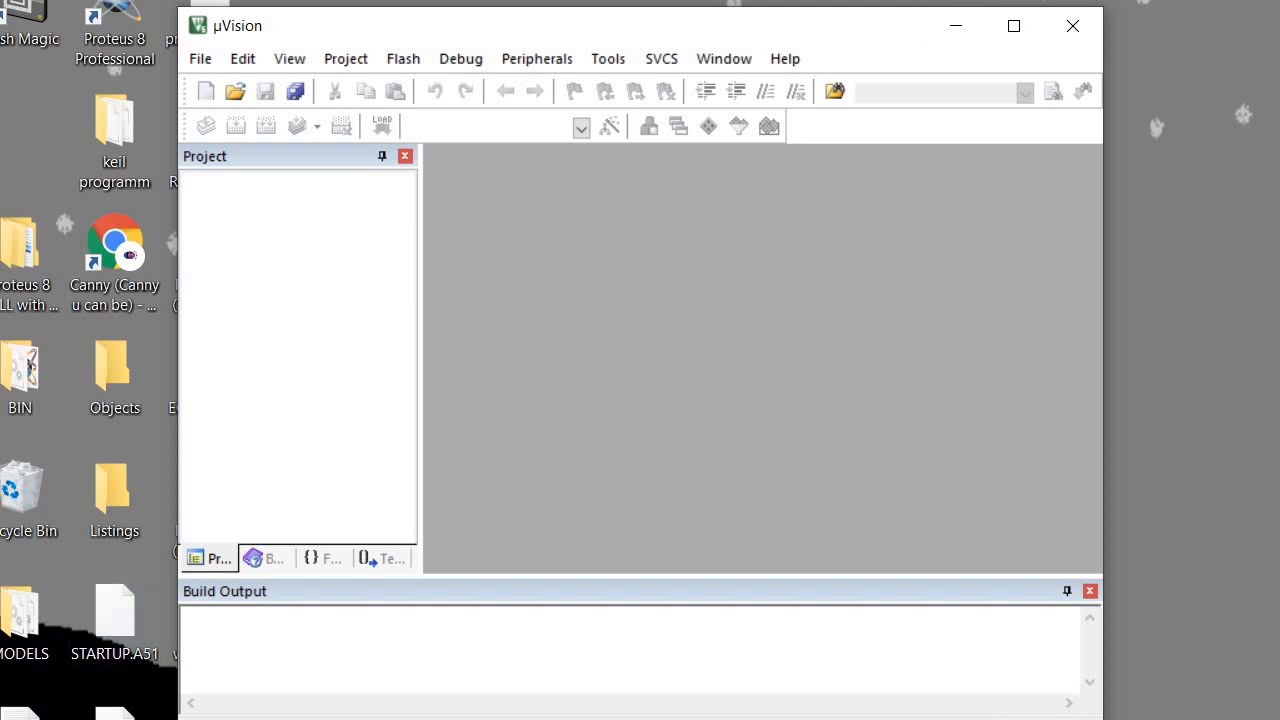
pyautogui.click(1013, 25)
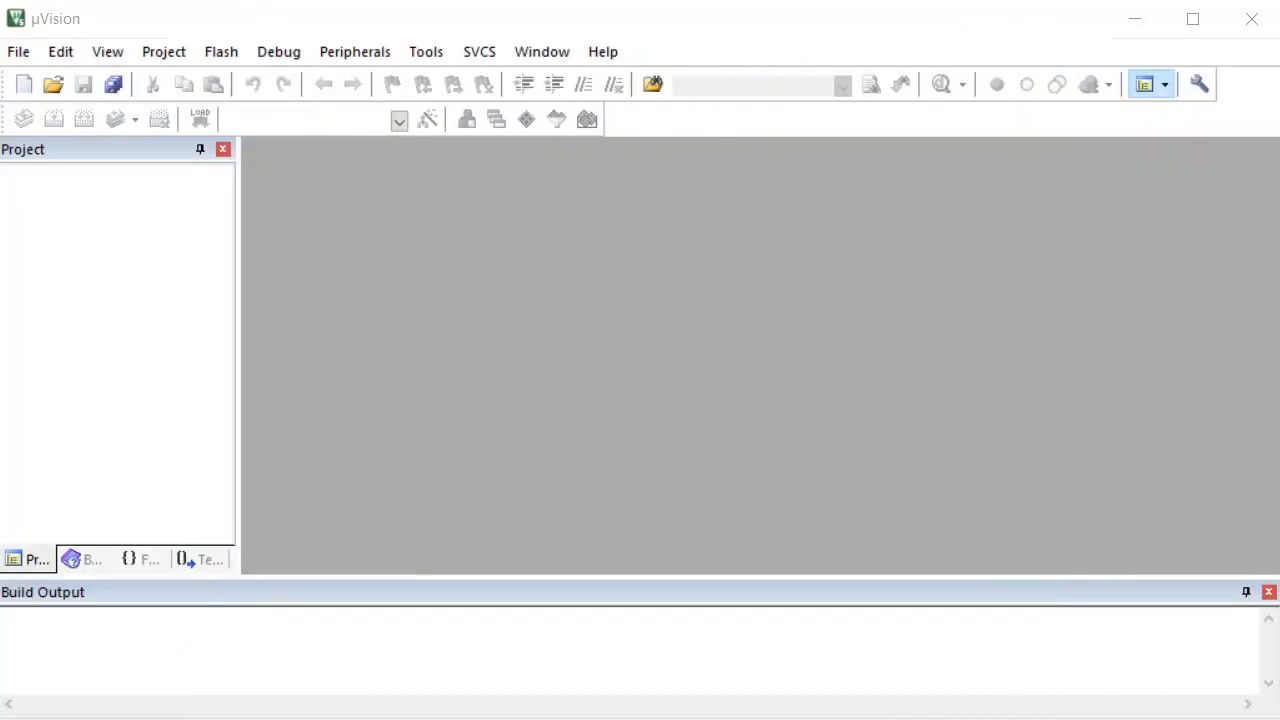